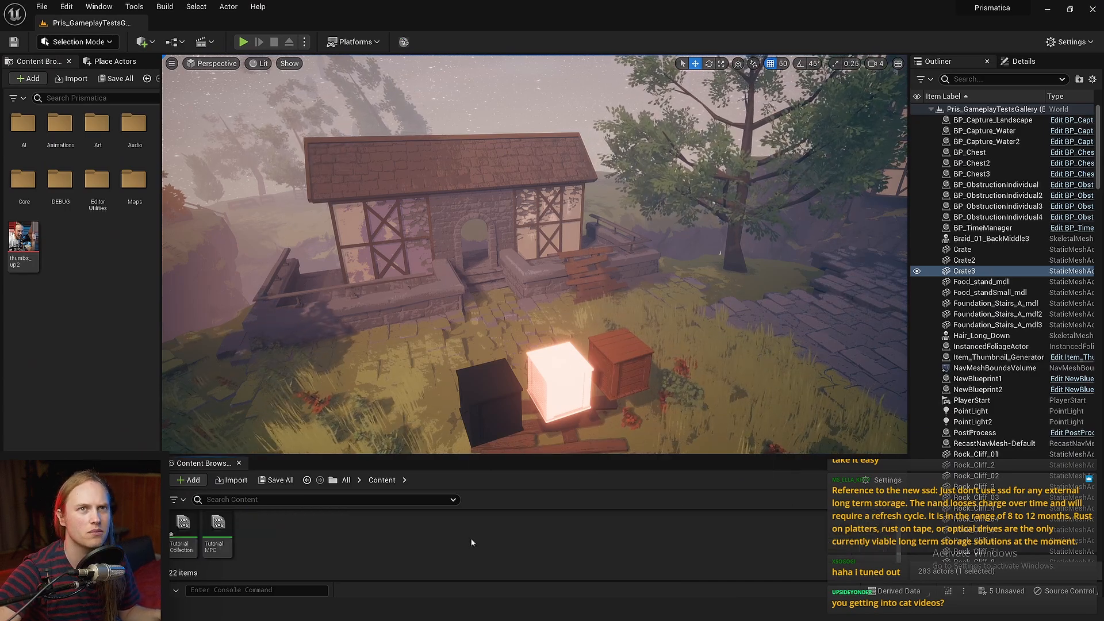
Step: Create a Niagara Parameter Collection asset named TutorialNPCThing in the Content folder
click(108, 60)
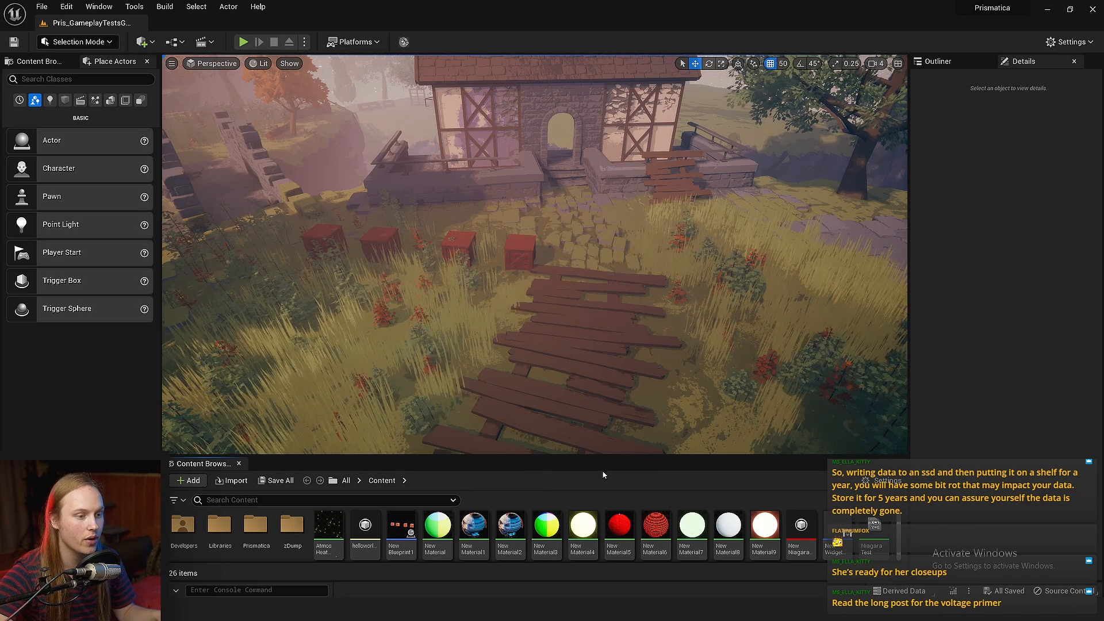
click(188, 480)
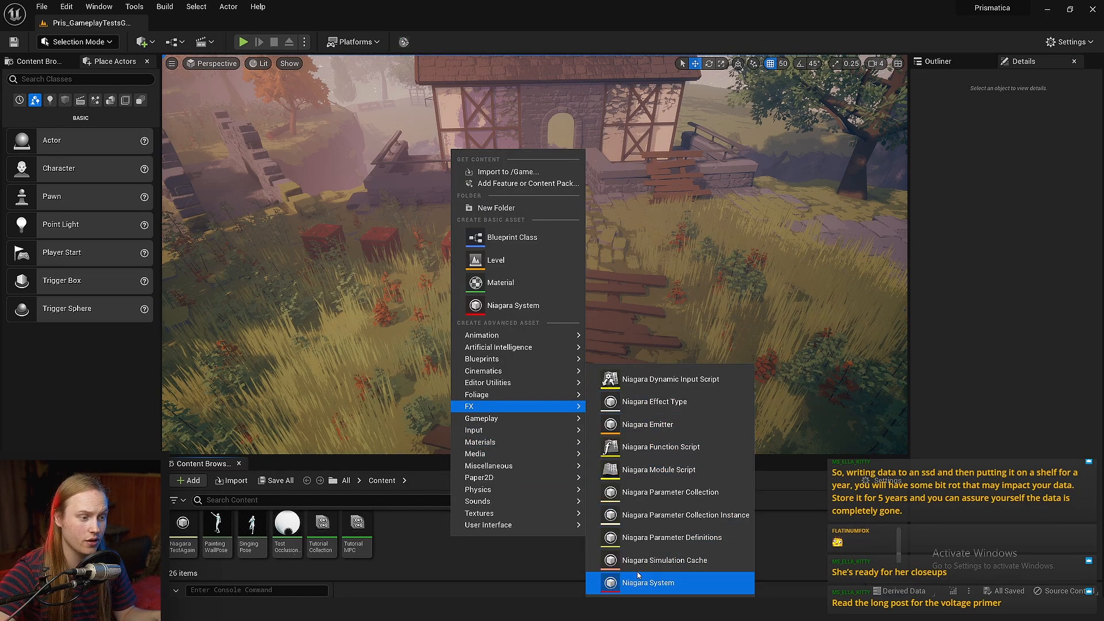
mouse_move(670, 491)
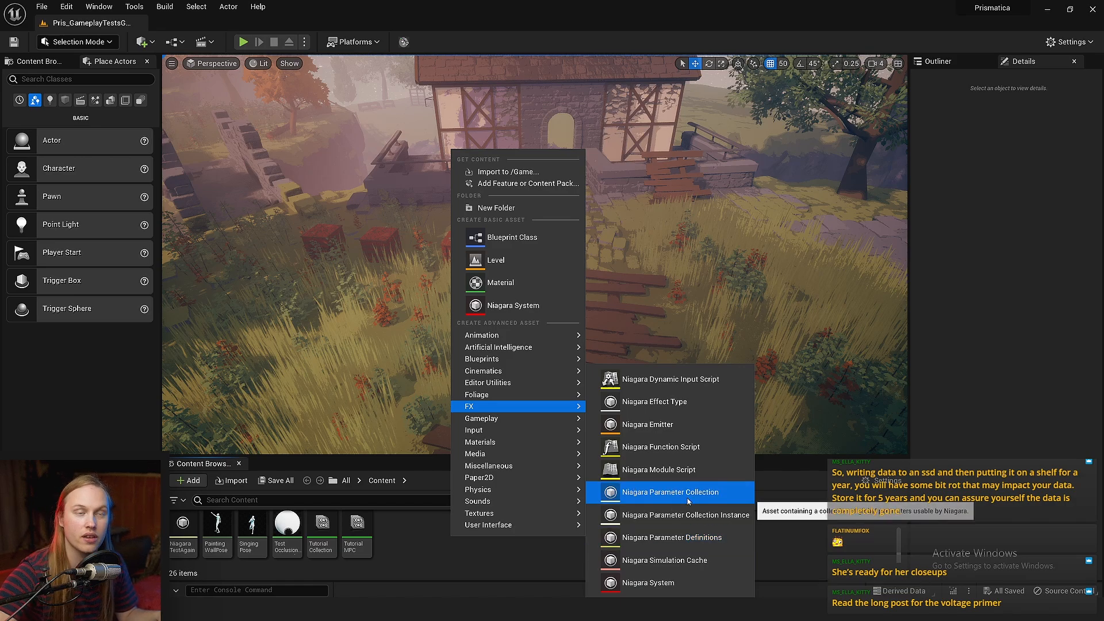
click(670, 492)
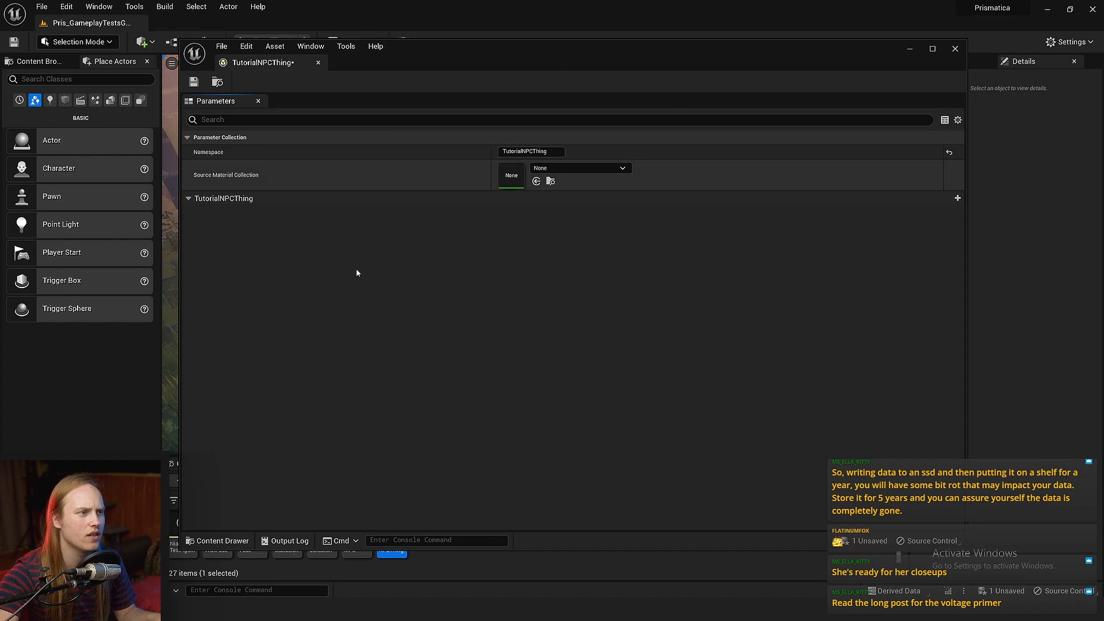
mouse_move(251, 179)
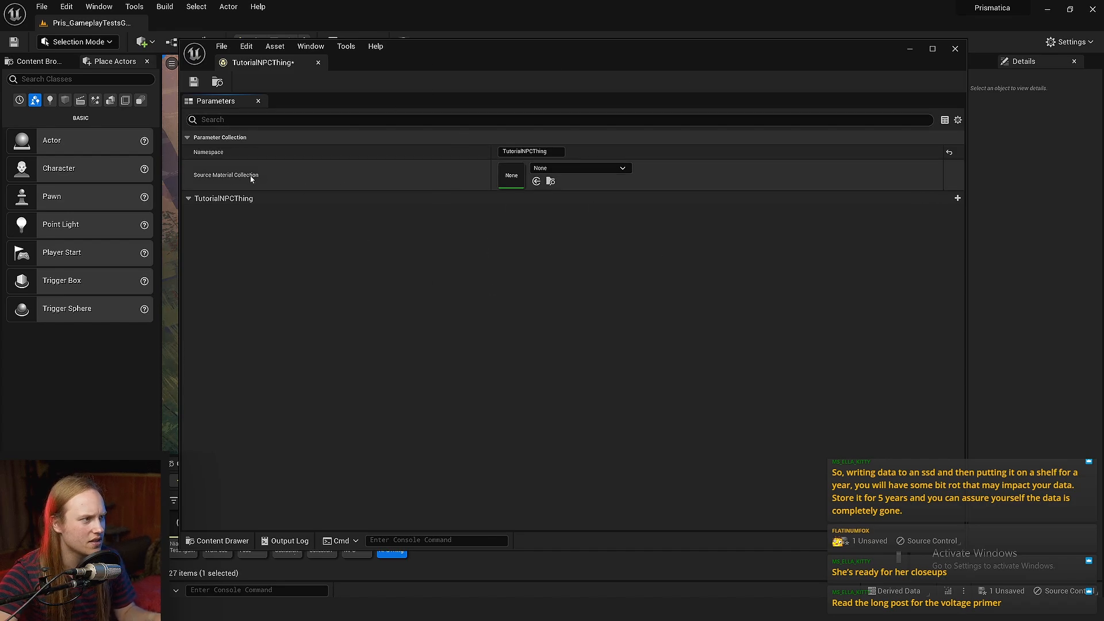
Step: Set the collection's Source Material Collection to MPC_EnvironmentWeather
click(621, 168)
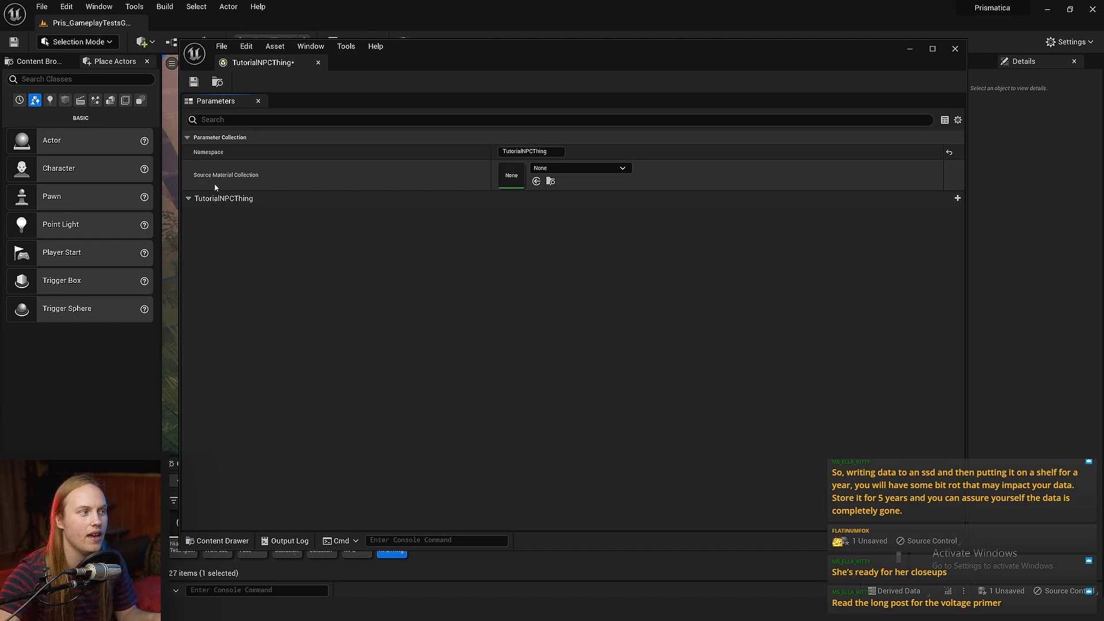
mouse_move(225, 175)
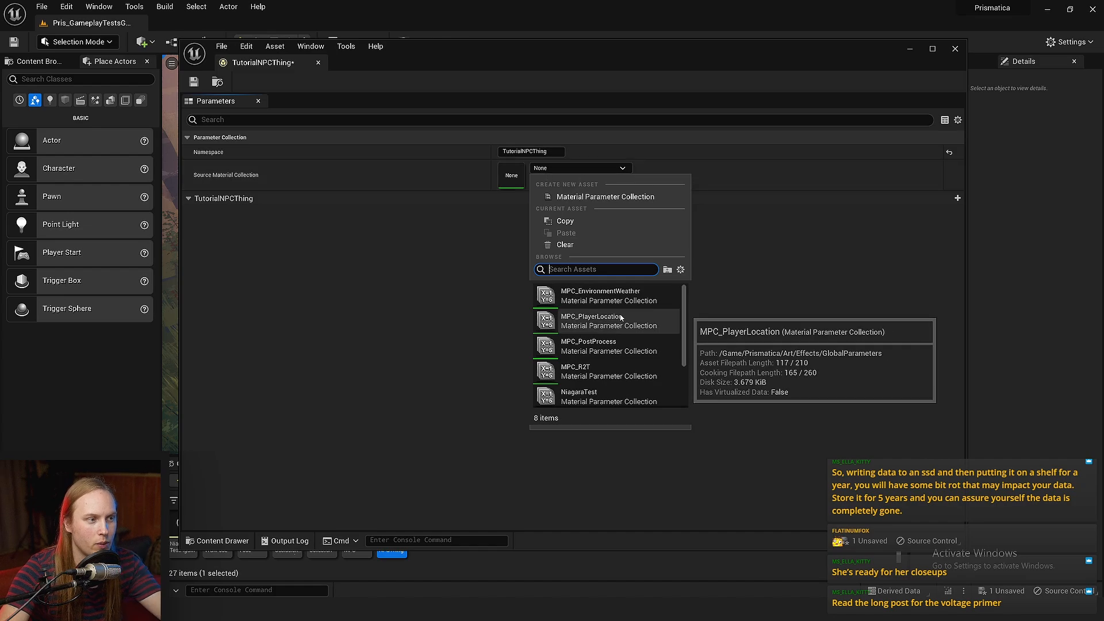
click(599, 295)
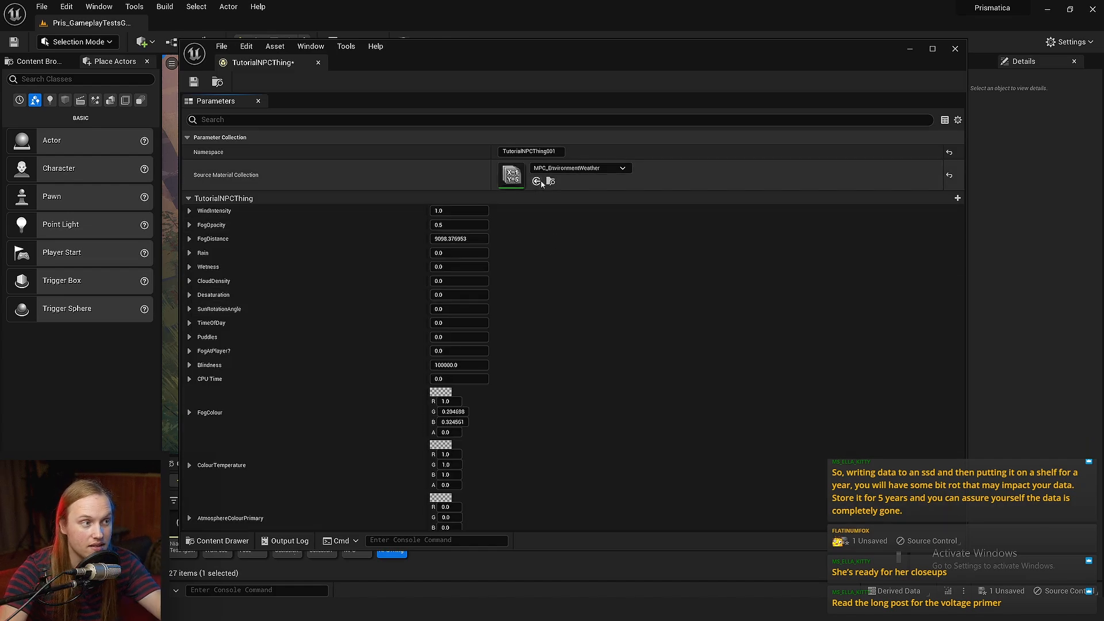
mouse_move(577, 167)
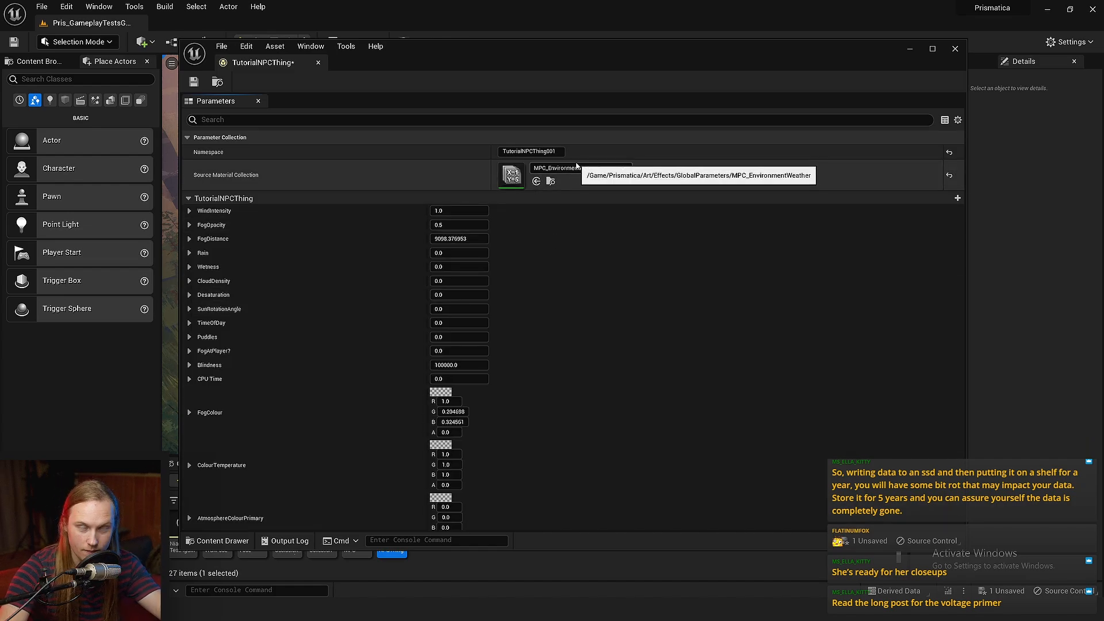
mouse_move(458, 211)
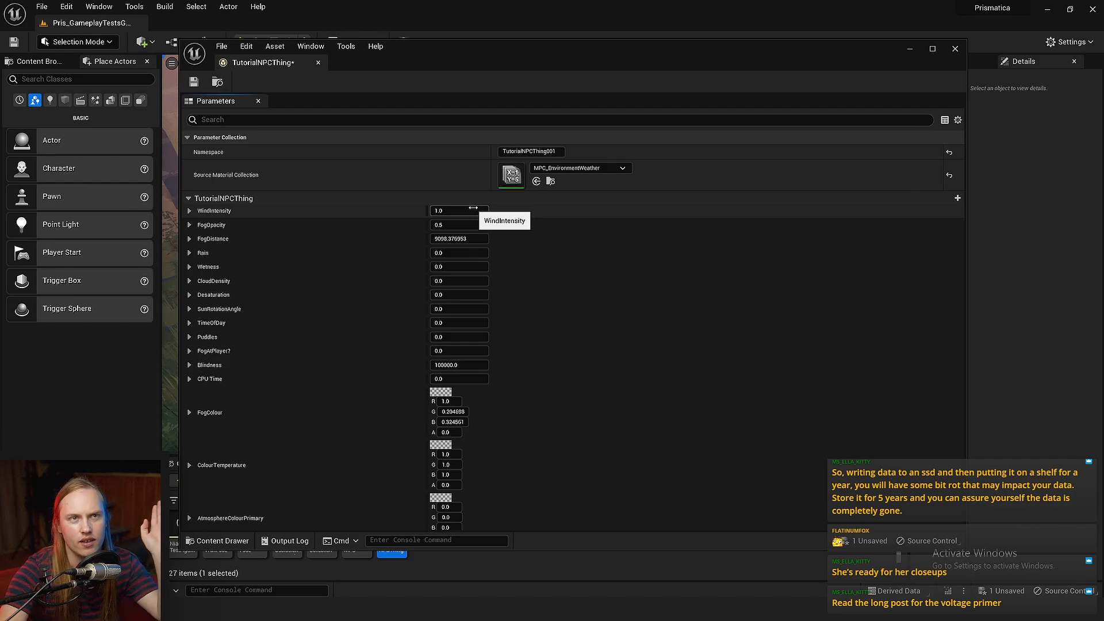
mouse_move(481, 220)
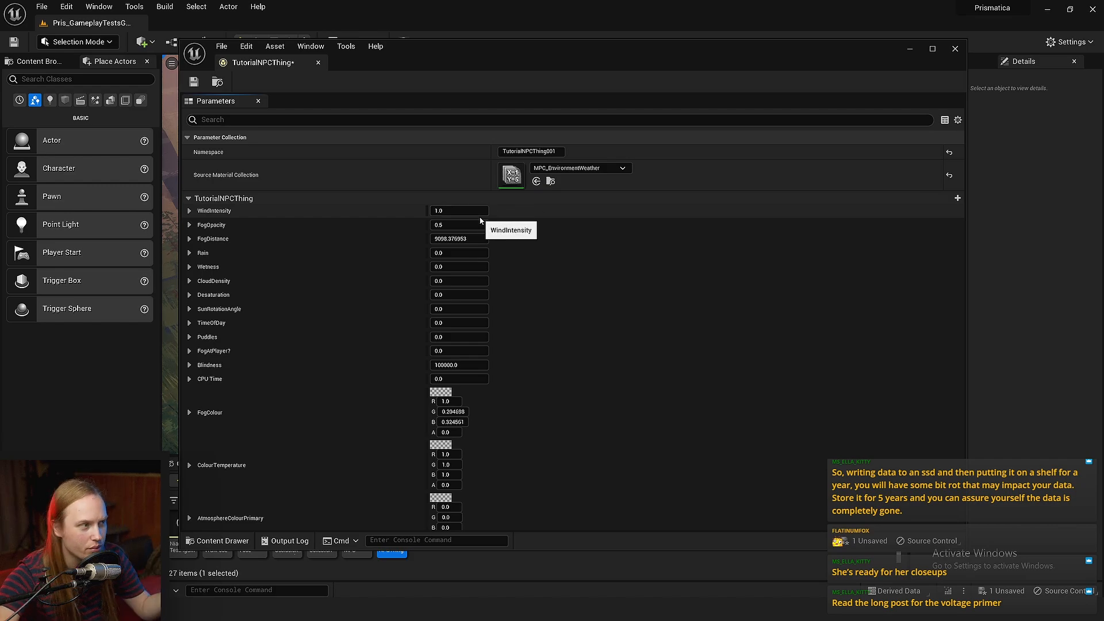
mouse_move(354, 527)
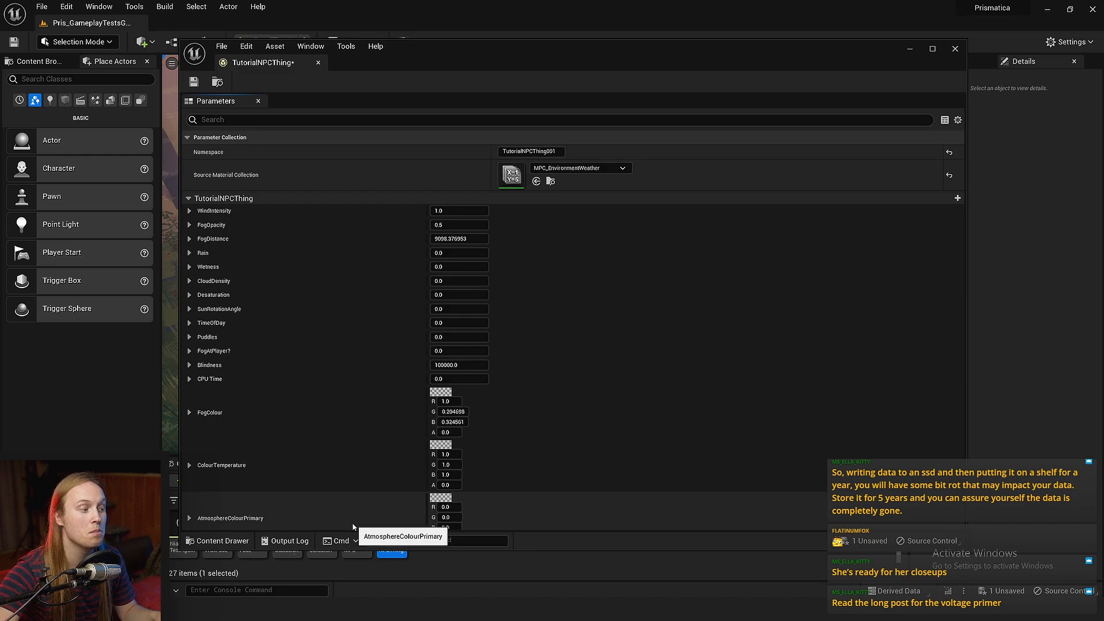
mouse_move(718, 171)
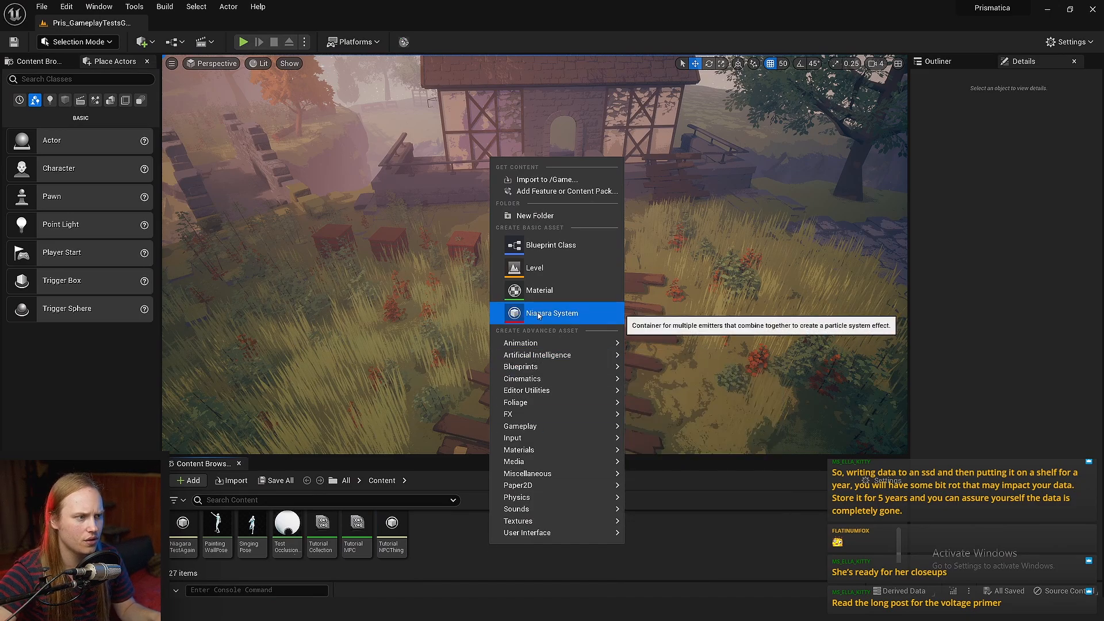
Step: Start an empty Niagara system named Fireflies and add the Hanging Particulates emitter
click(552, 313)
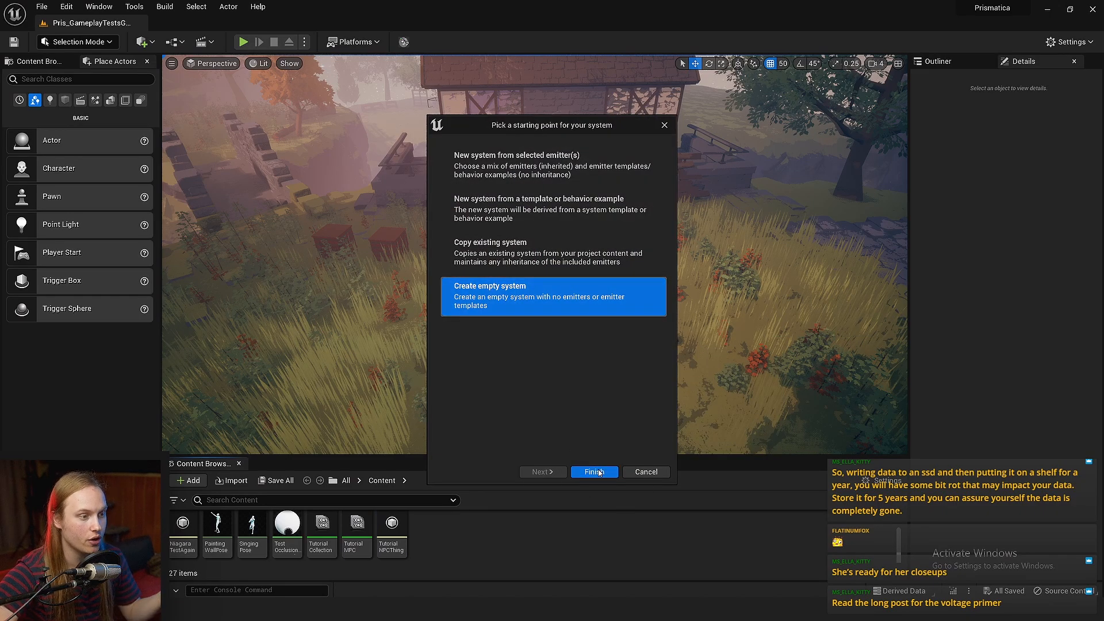
click(593, 471)
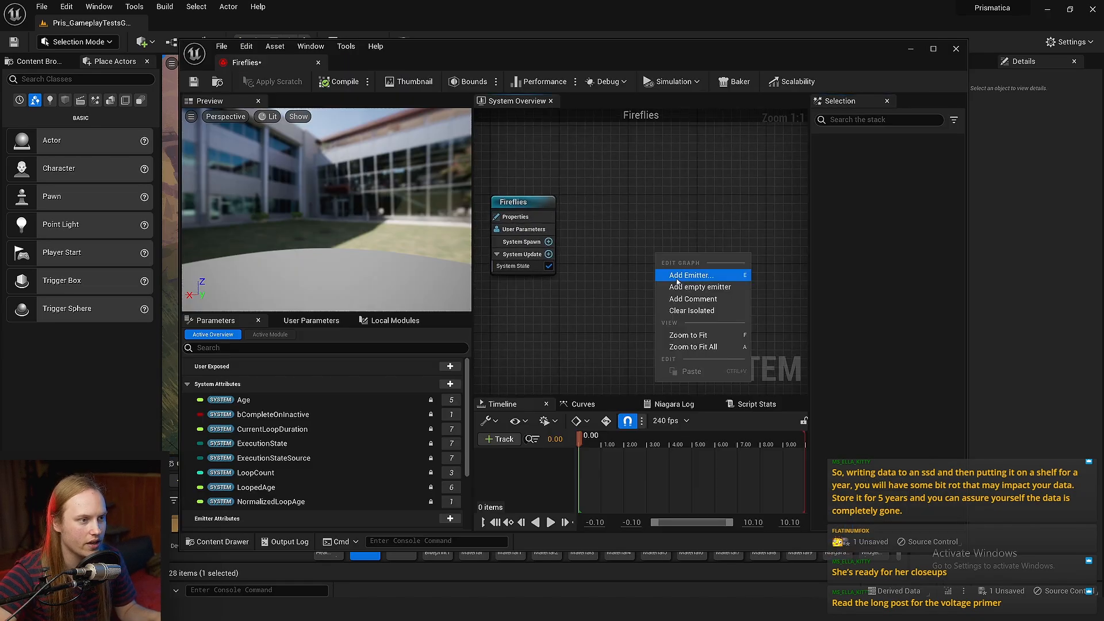
click(691, 275)
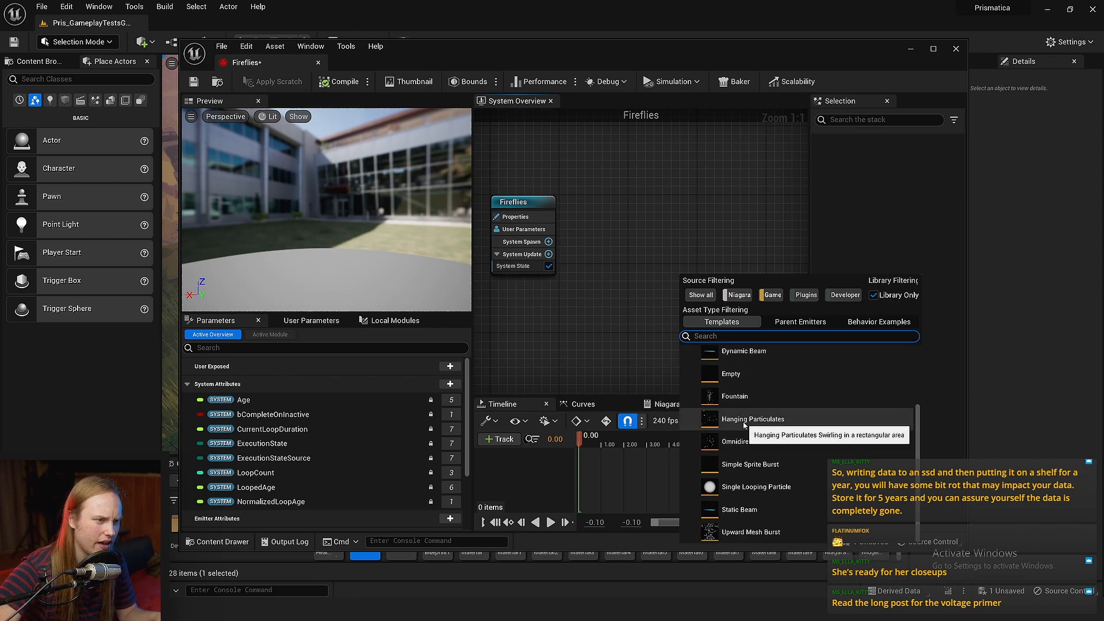
double_click(752, 418)
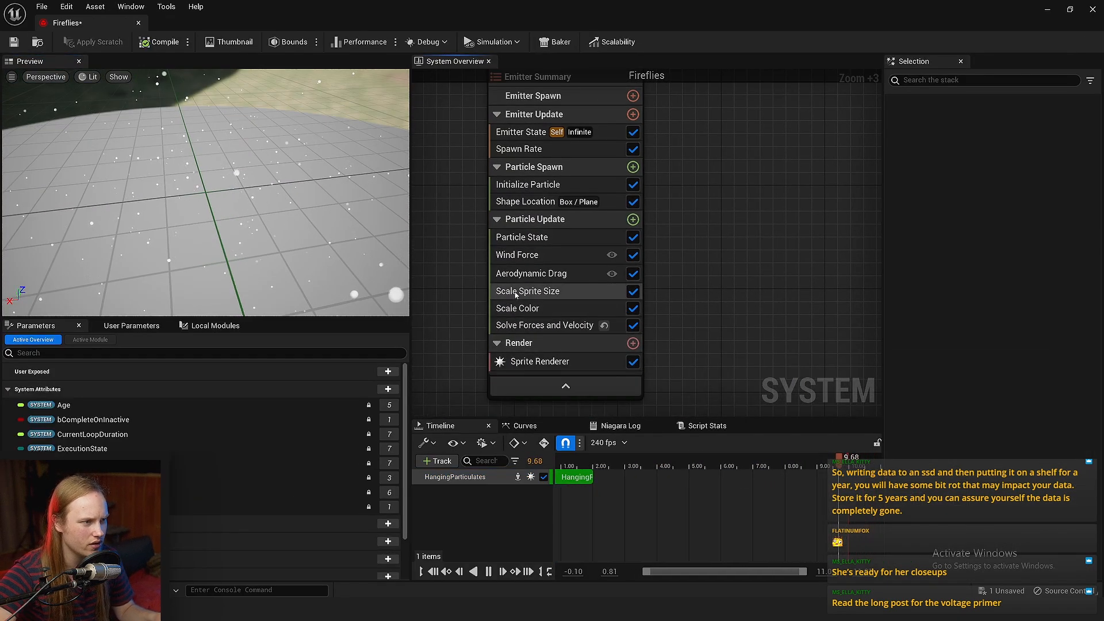
Step: Add FogOpacity from the TutorialNPCThing collection to the Fireflies system parameters
click(528, 184)
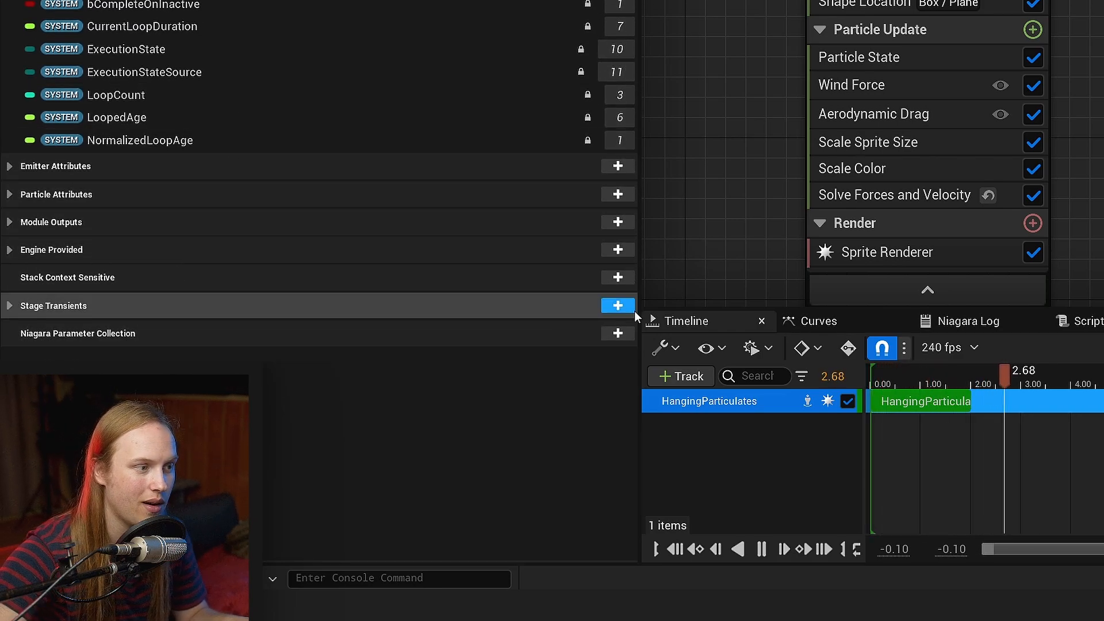
click(617, 333)
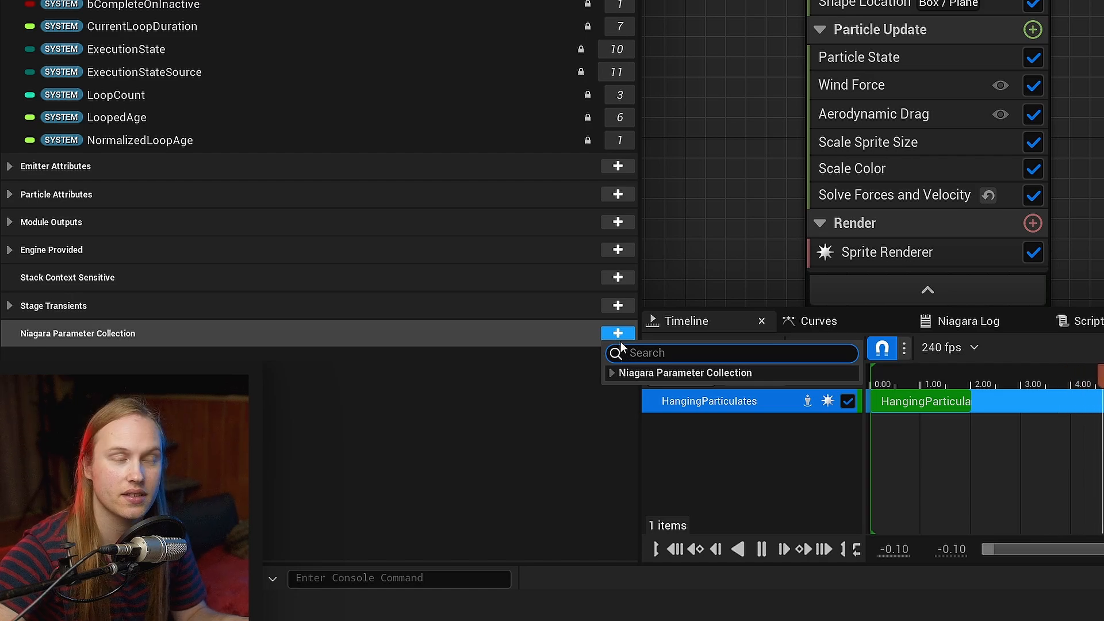
click(686, 373)
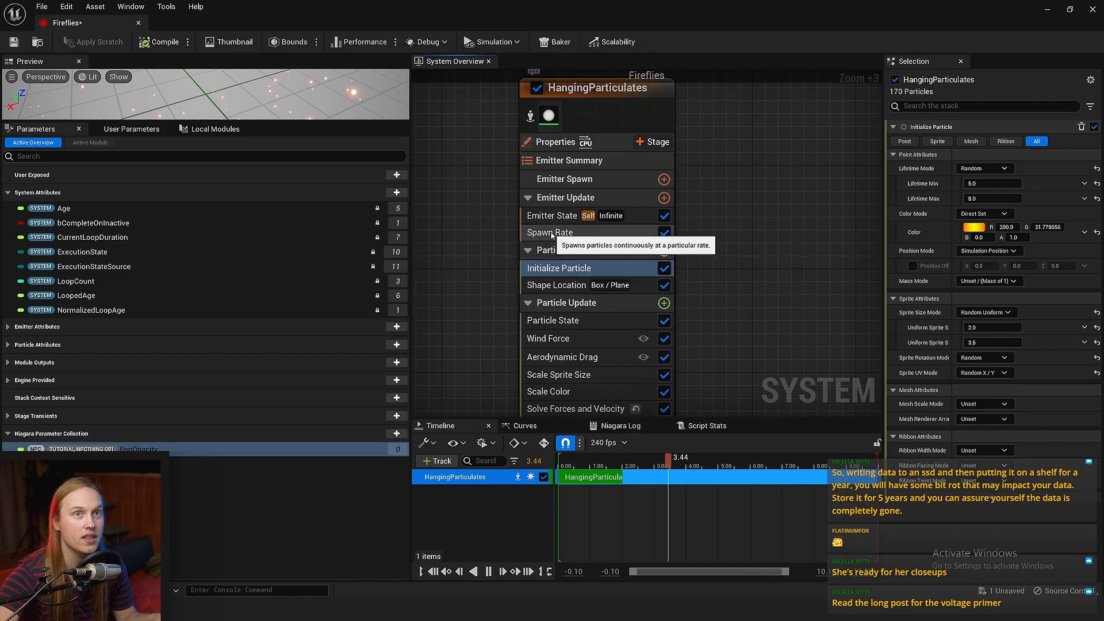
Step: Set the Spawn Rate to Multiply Float, undo once, and link the FogOpacity collection parameter
click(548, 232)
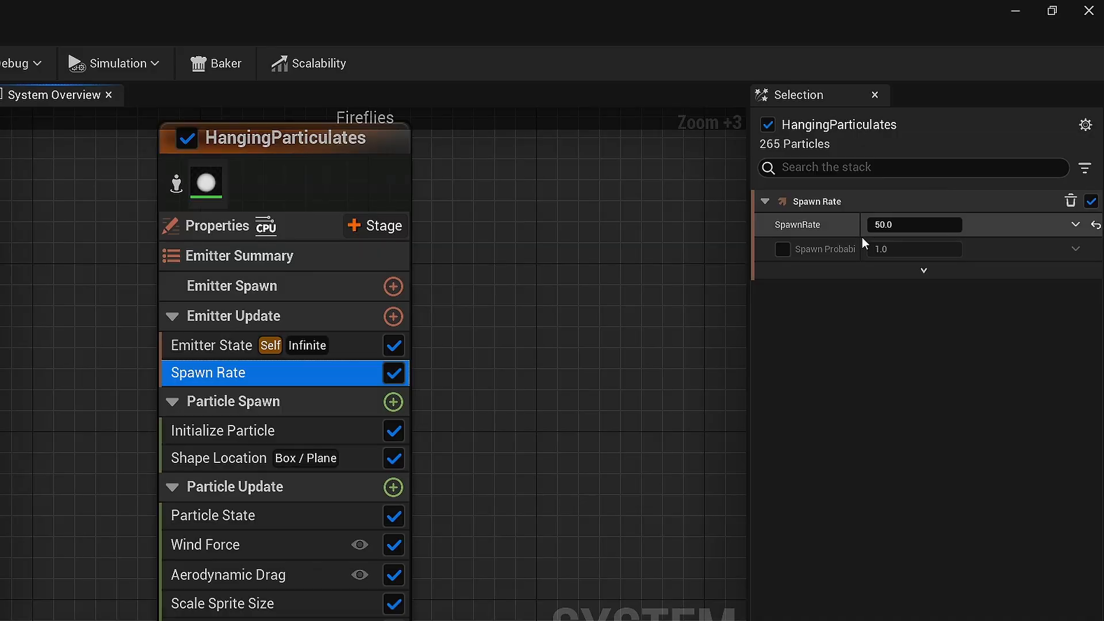
click(1075, 225)
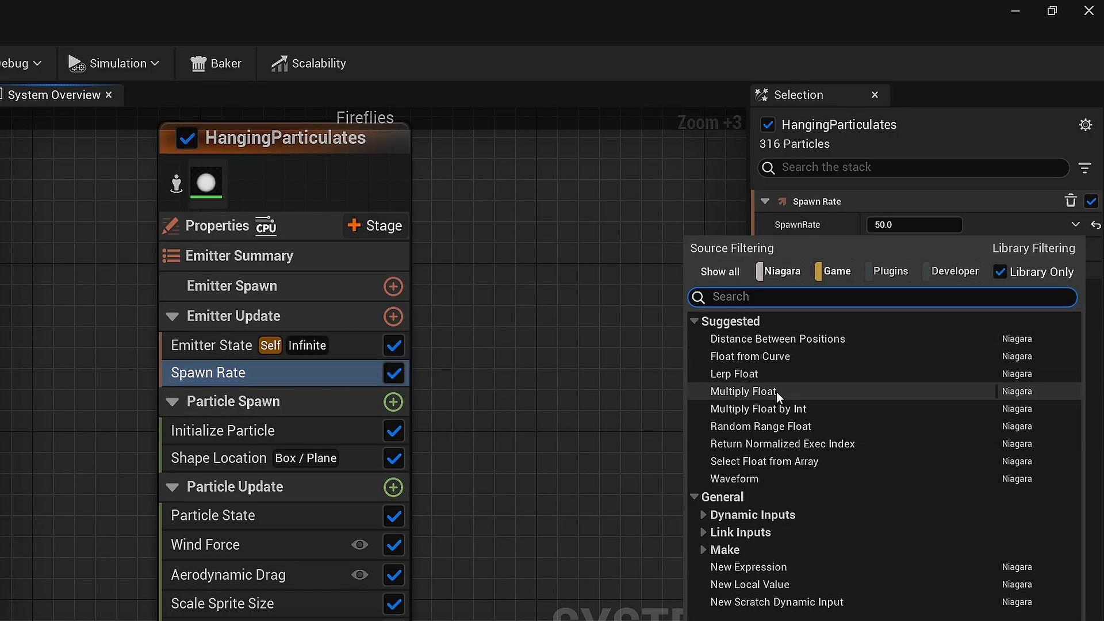
click(742, 392)
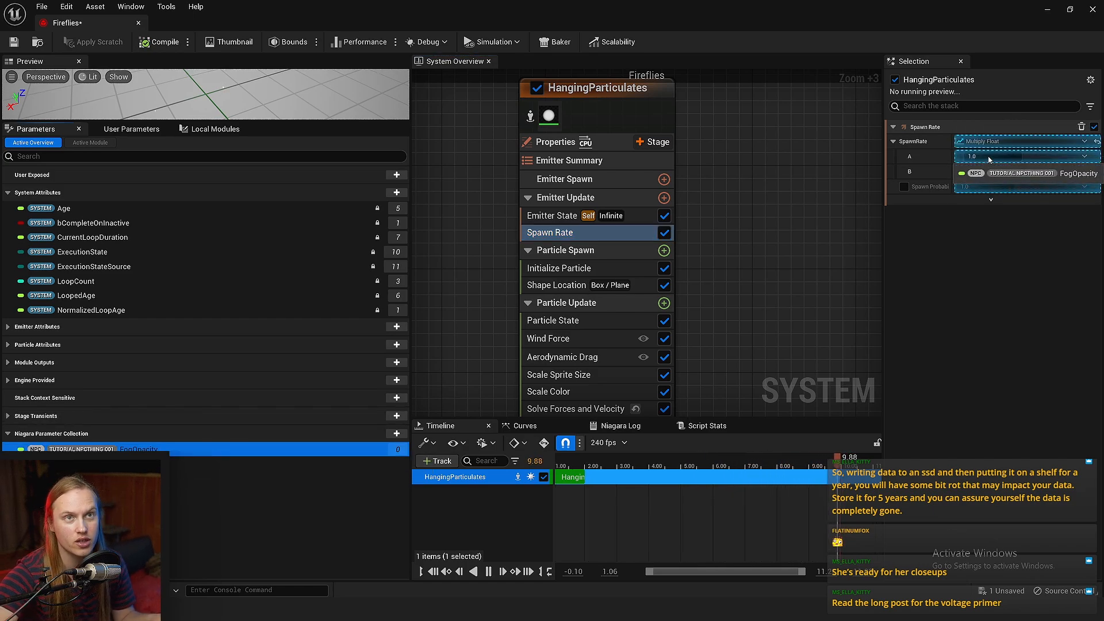
key(ctrl+z)
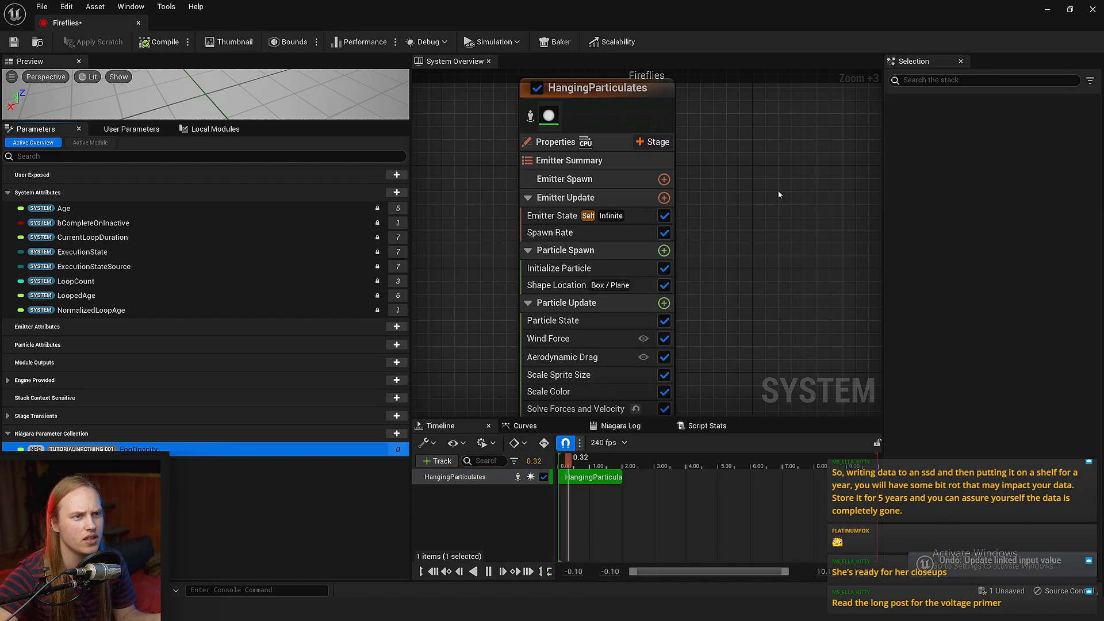
click(548, 232)
text(param)
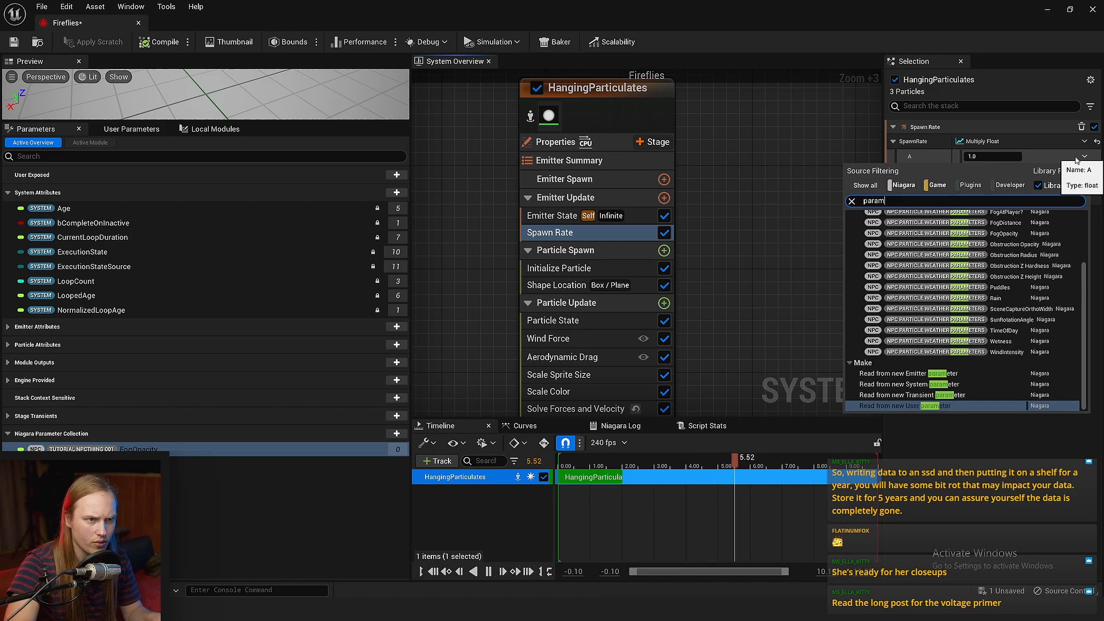
click(1038, 185)
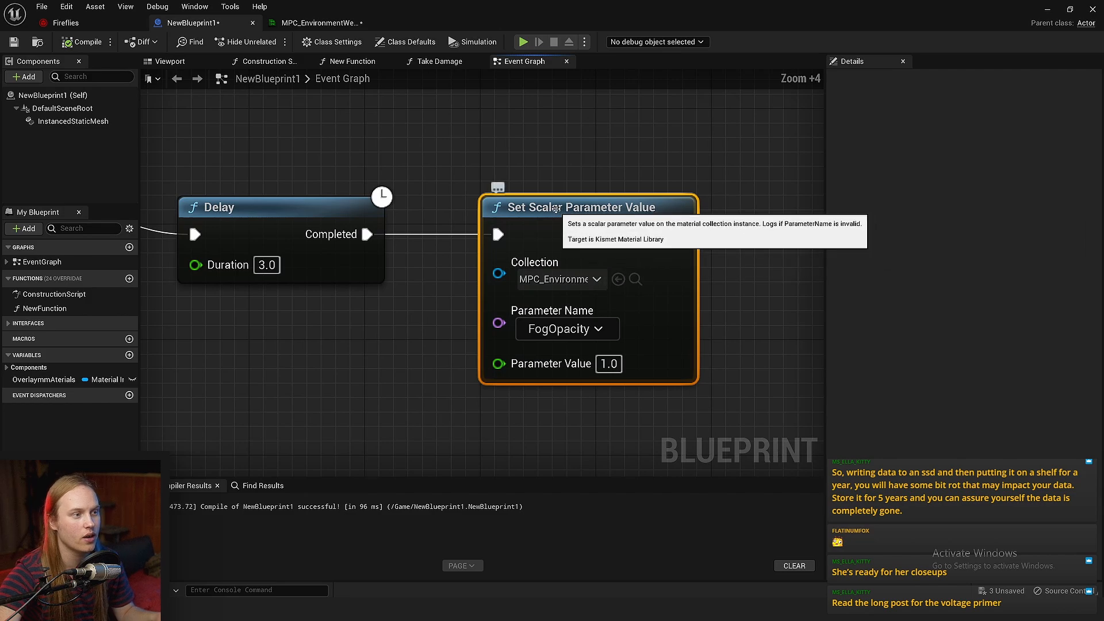
mouse_move(556, 279)
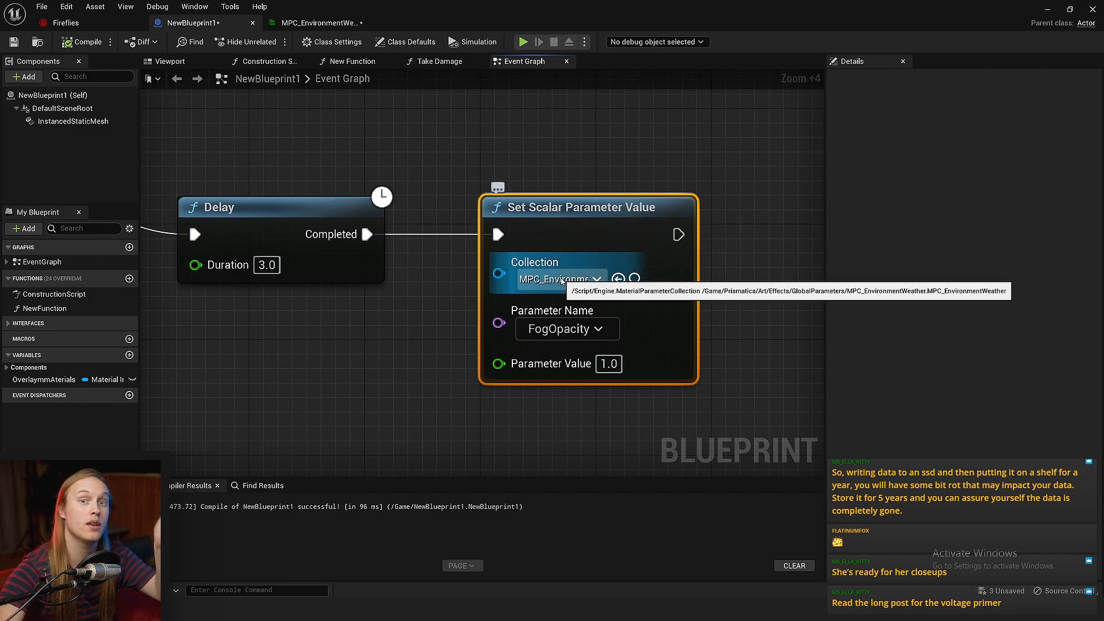
mouse_move(553, 310)
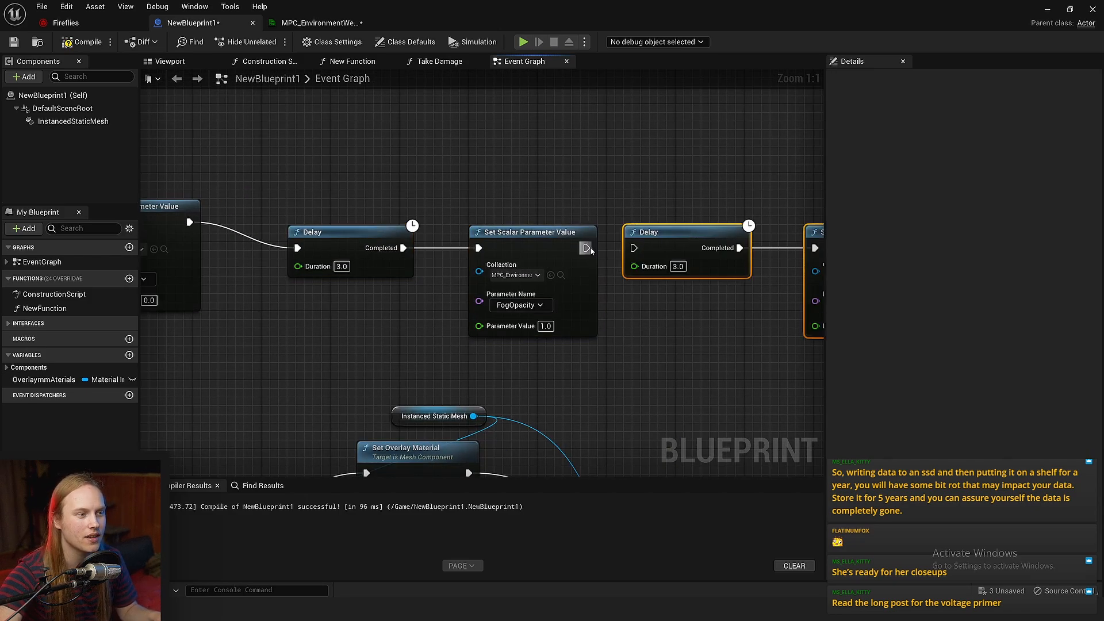
Step: View NewBlueprint1's Event Graph with its Delay and Set Scalar Parameter Value nodes
scroll(up, 3)
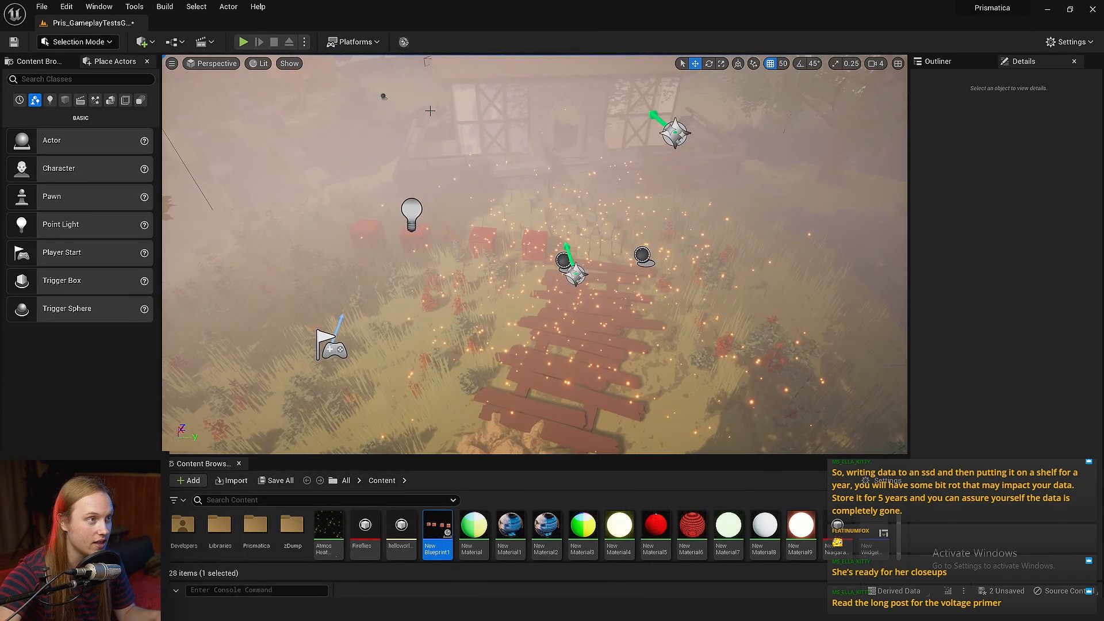
click(242, 41)
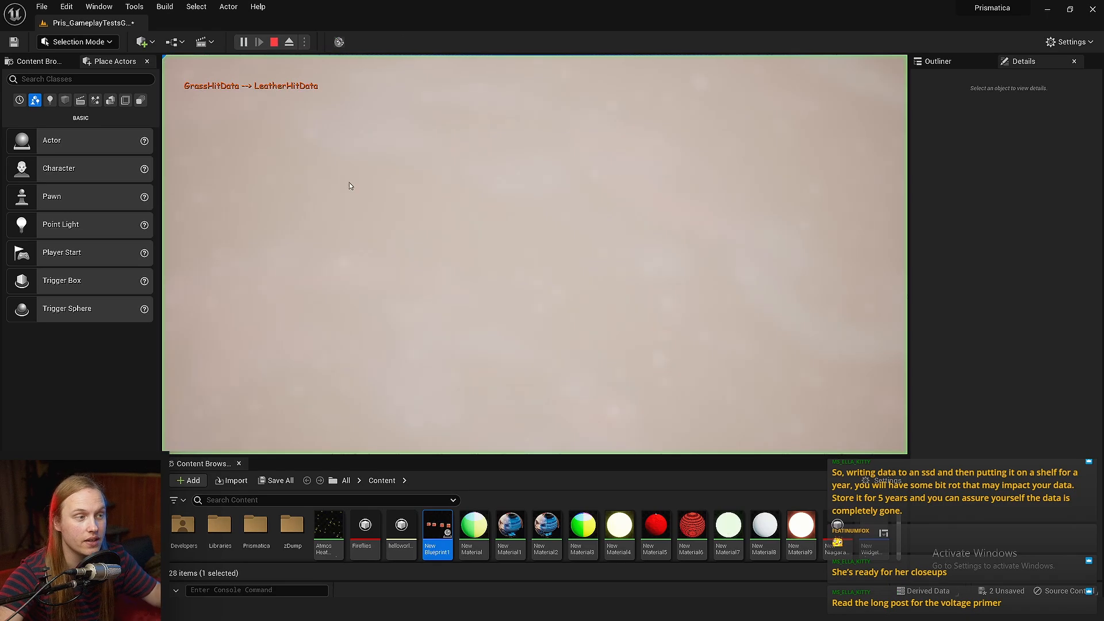
click(258, 41)
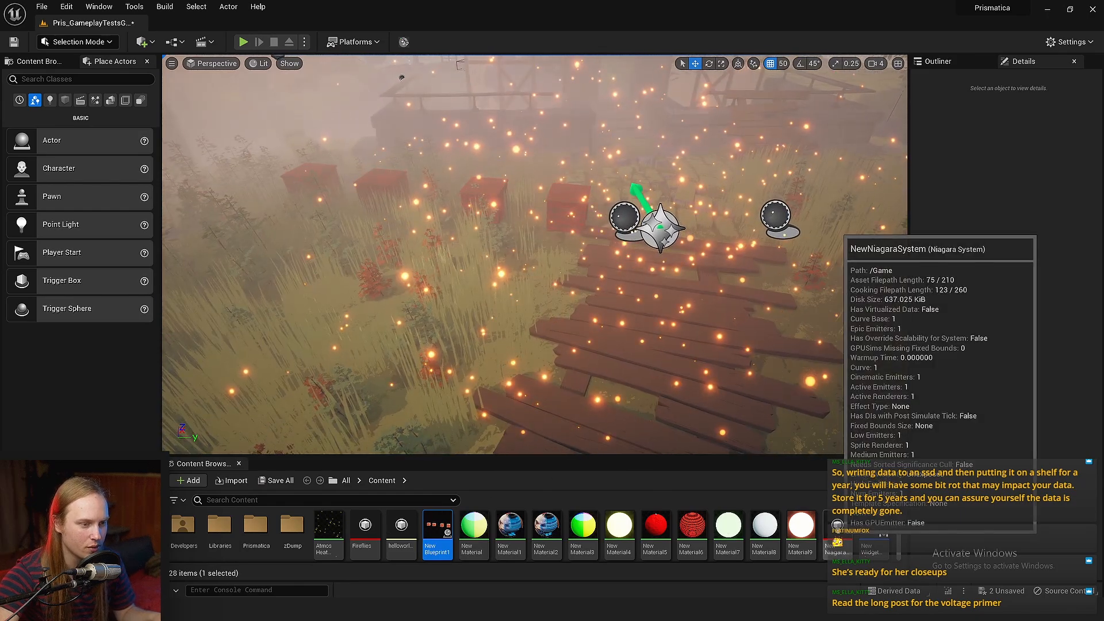
Step: Make the Fireflies spawn rate a New Expression multiplying NPC.TutorialNPCThing001.FogOpacity, then return to the level
double_click(363, 524)
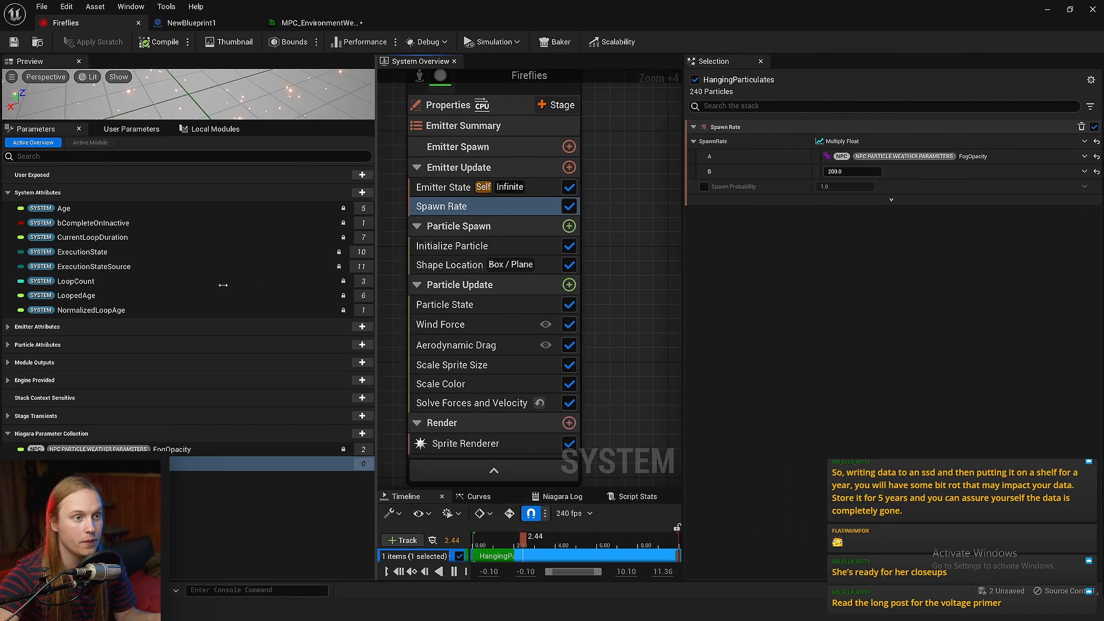
click(1083, 157)
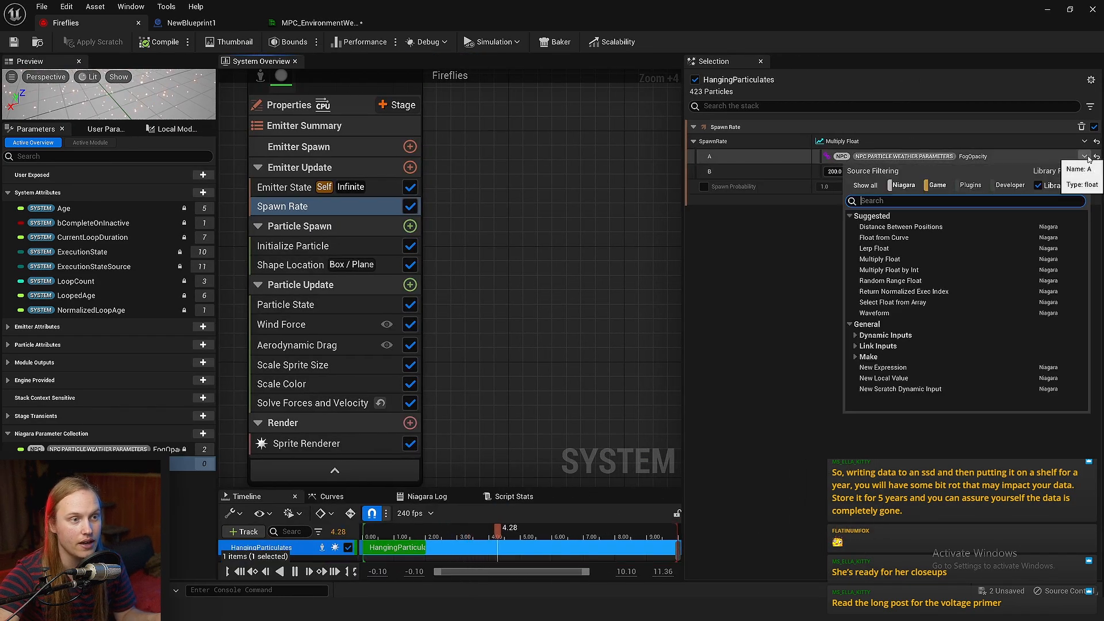
text(express)
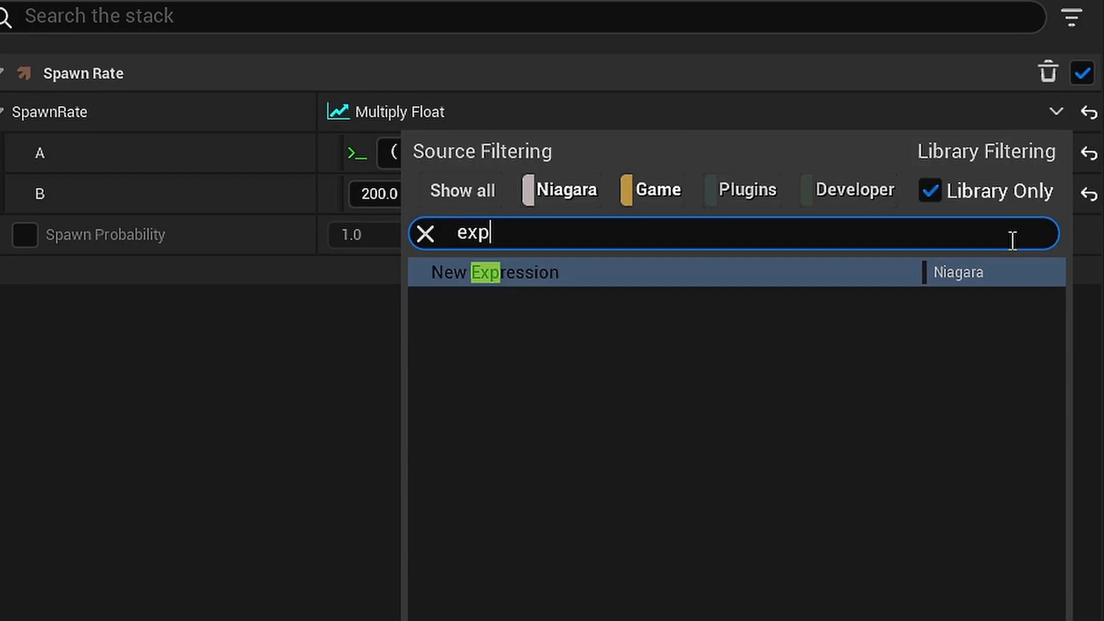
click(495, 273)
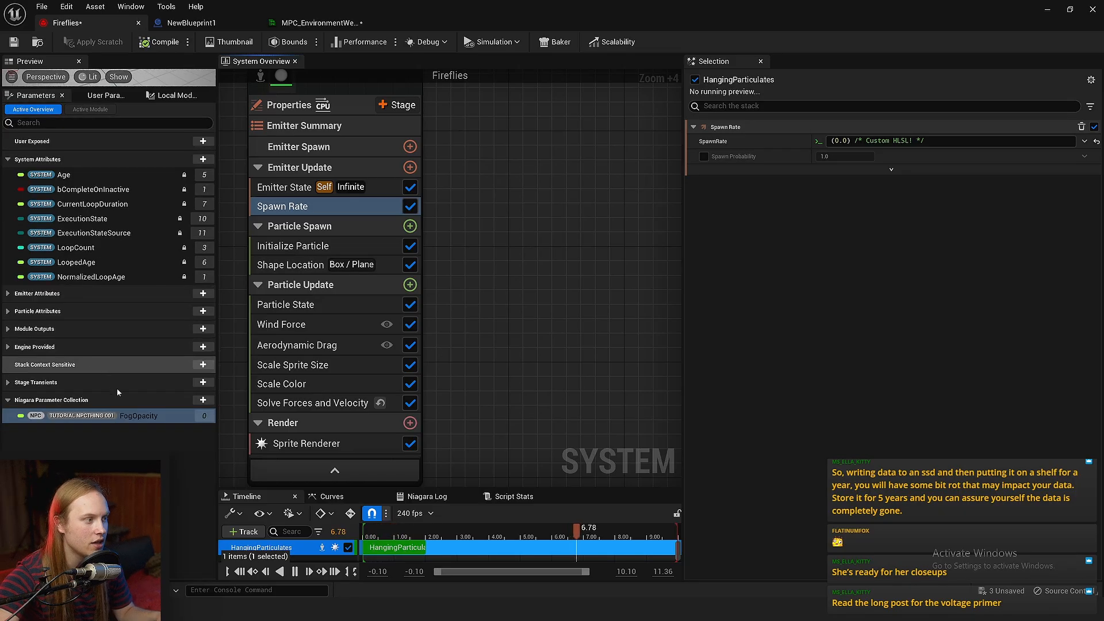
right_click(106, 415)
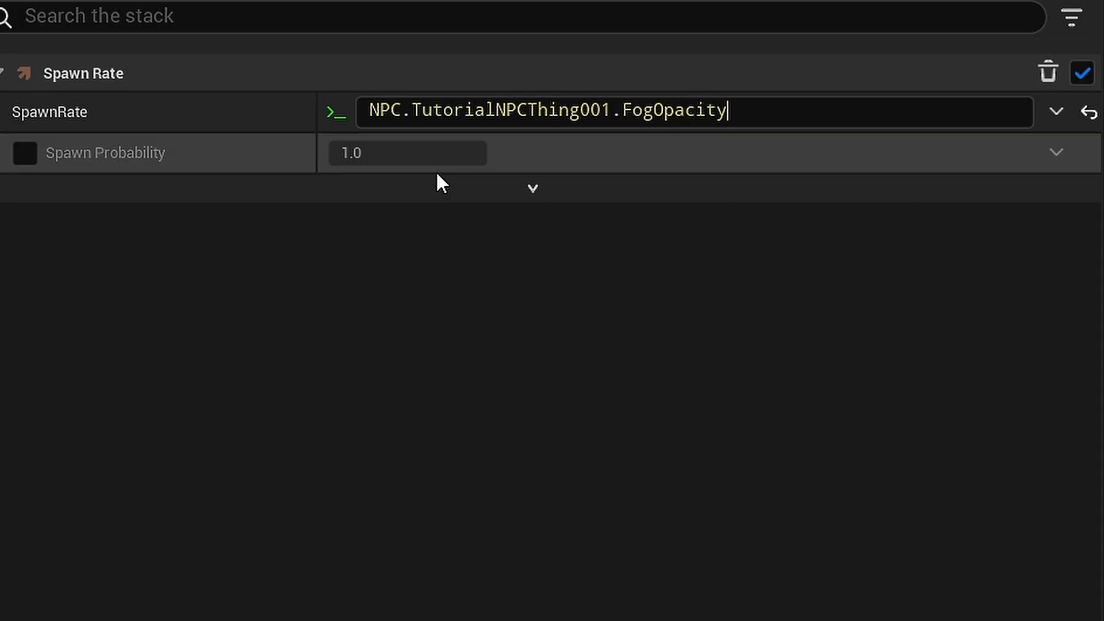
mouse_move(732, 144)
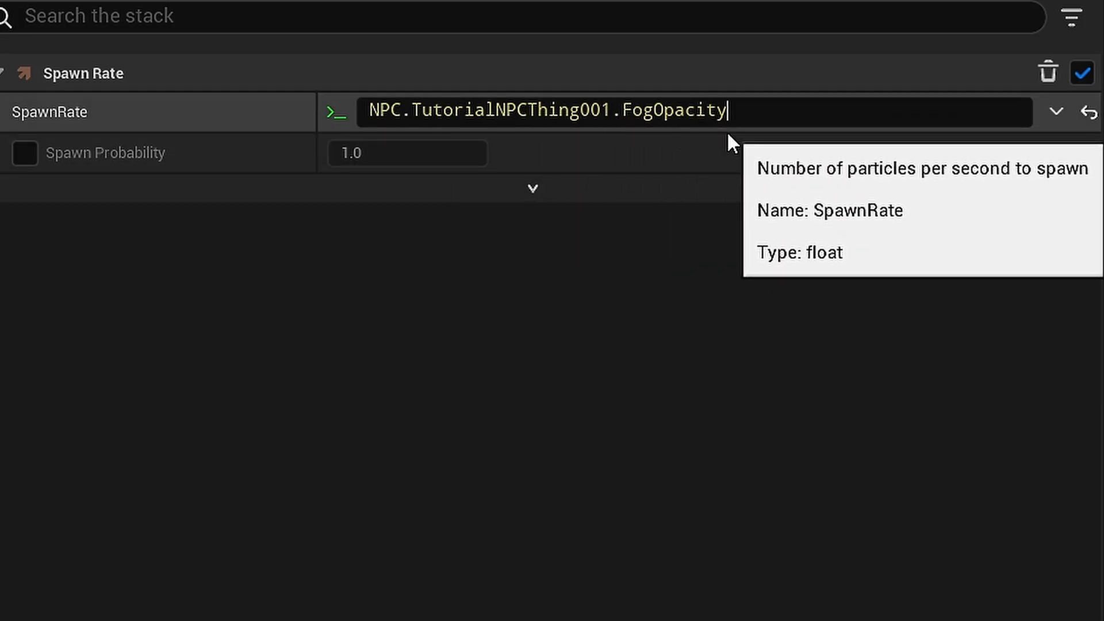
text(*)
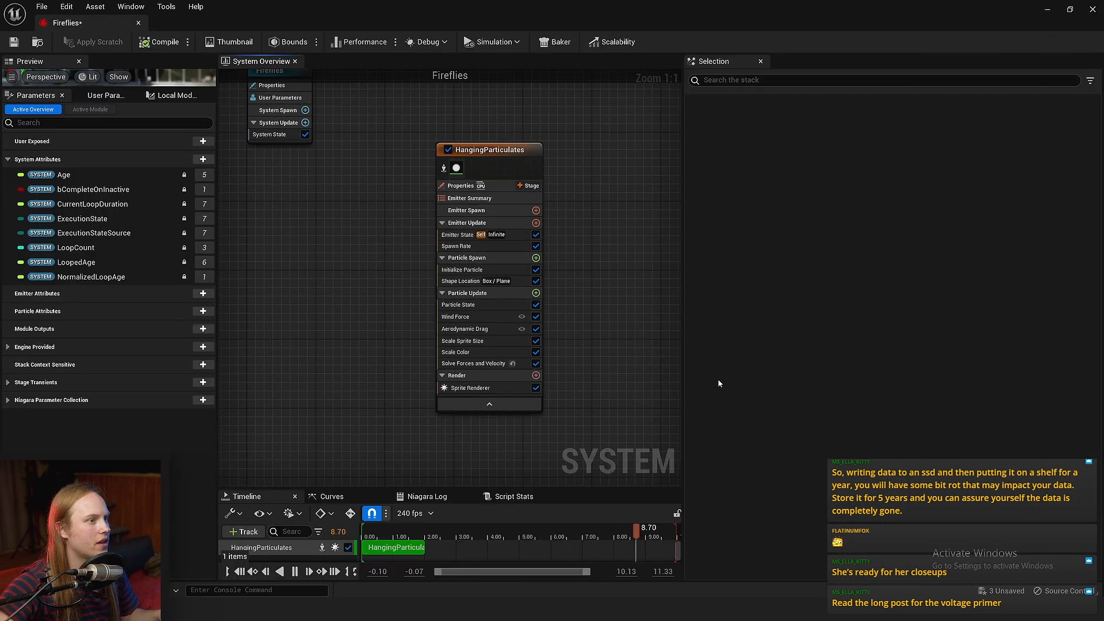
click(467, 387)
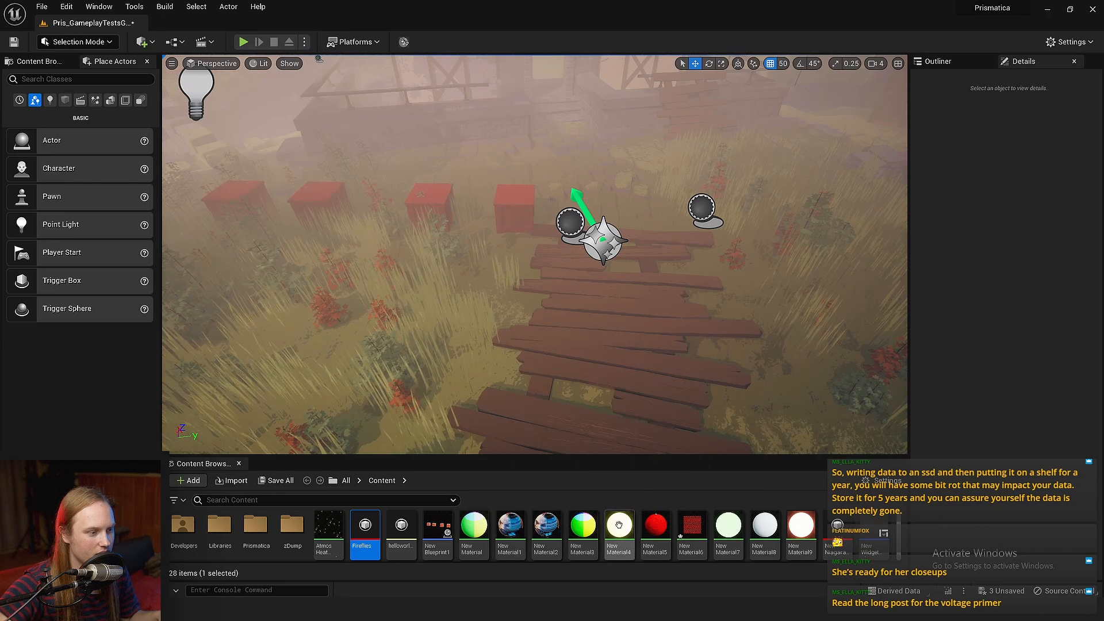
Step: In NewMaterial6, set the Collection Param node to MPC_EnvironmentWeather FogOpacity and pick the constant colour
double_click(691, 525)
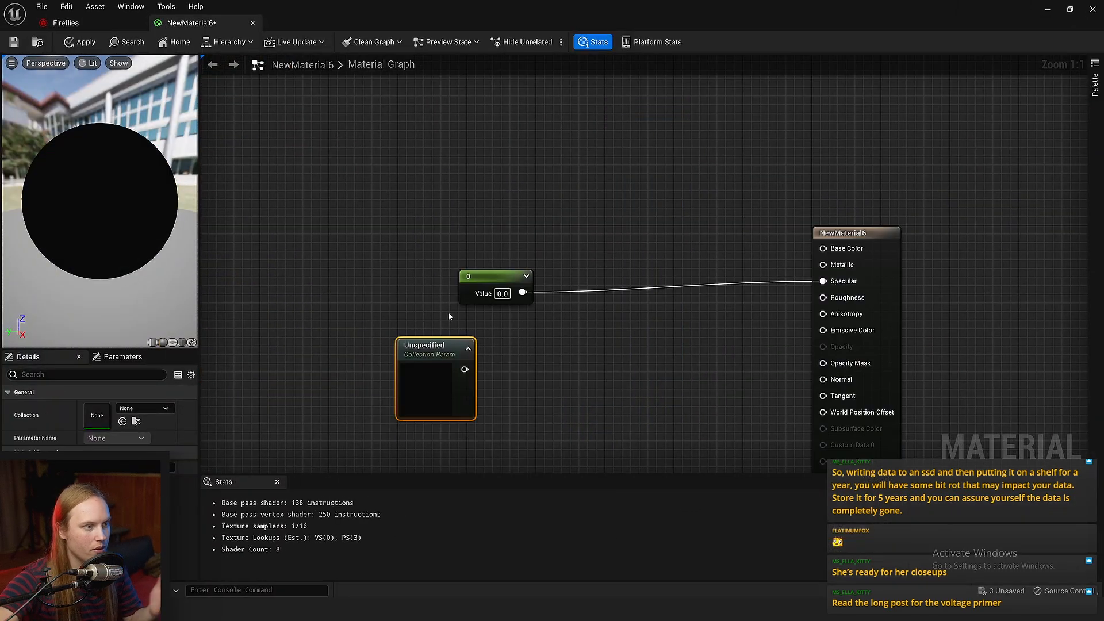
click(143, 408)
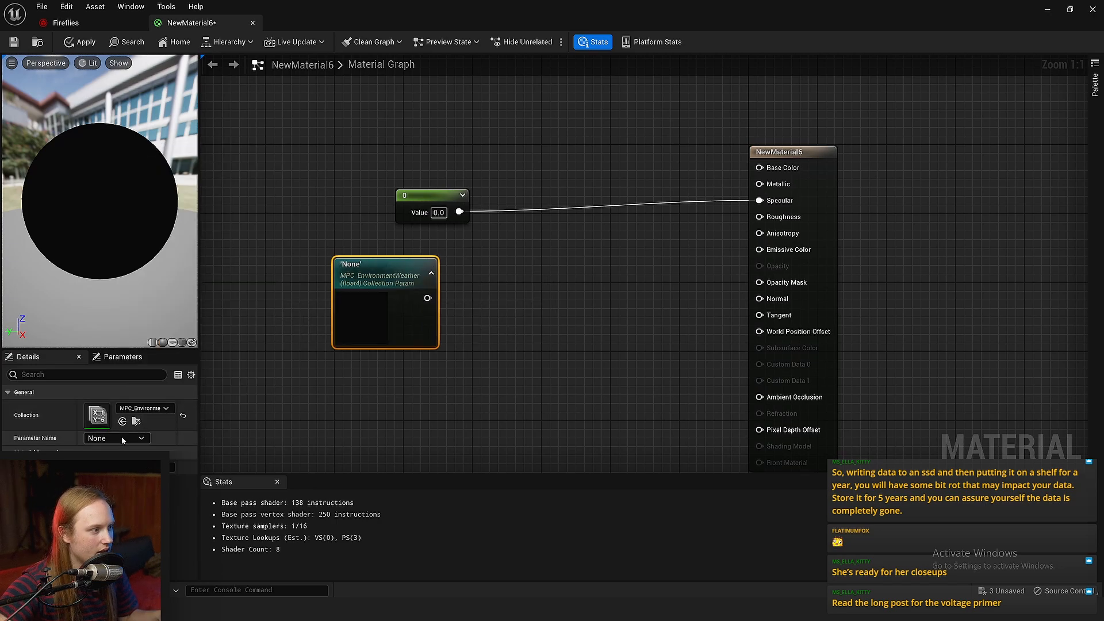
click(115, 438)
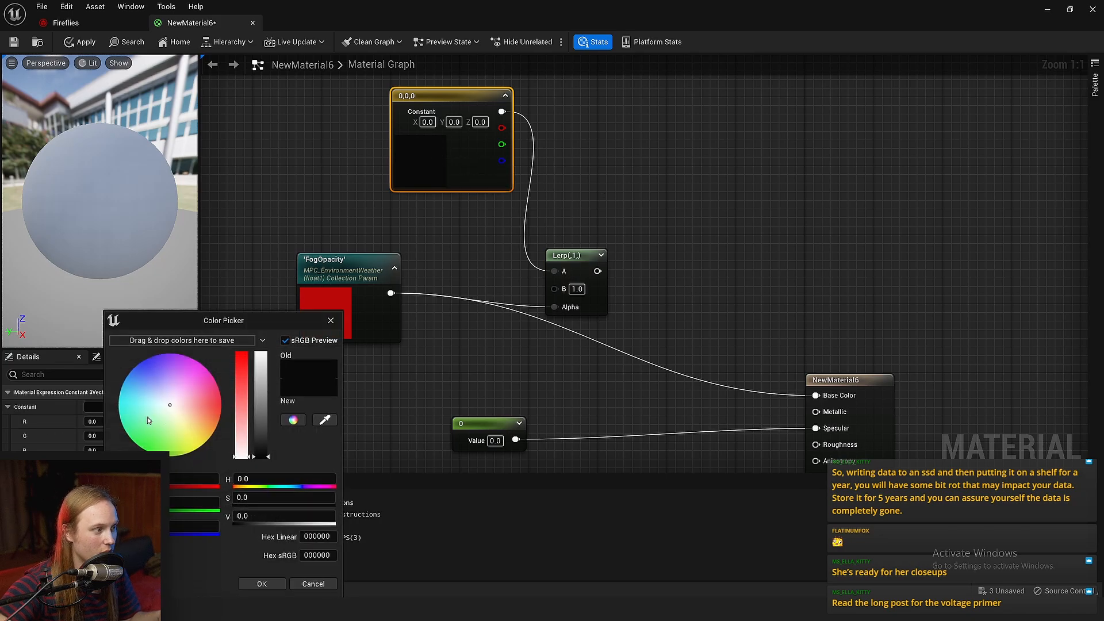
click(302, 23)
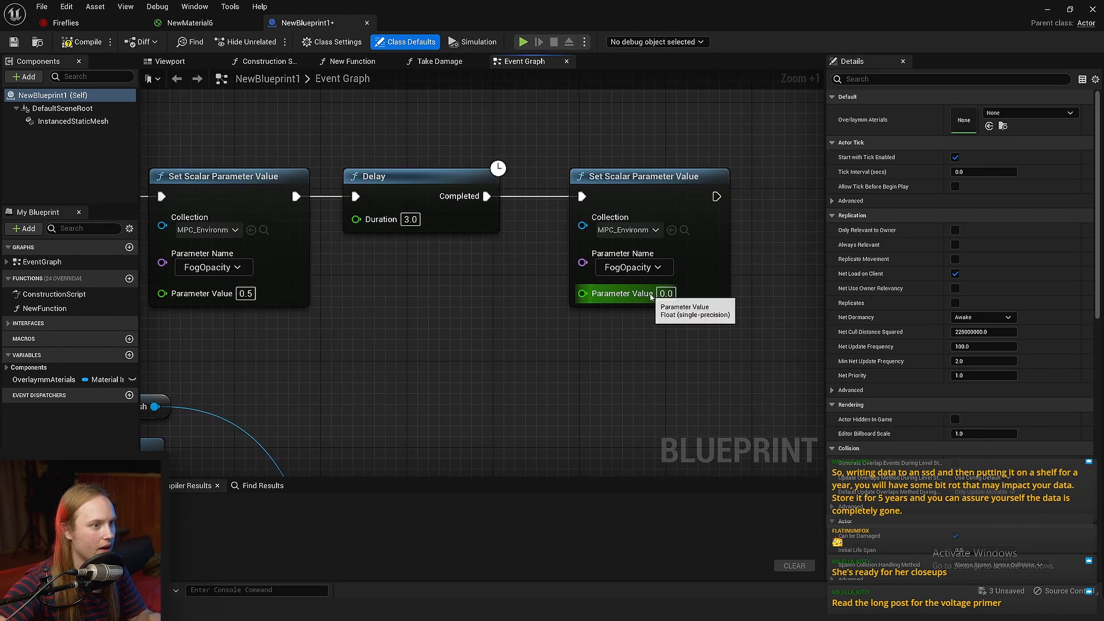
Step: Look over the pink fireflies in the level, then reopen the Fireflies Niagara system
scroll(down, 3)
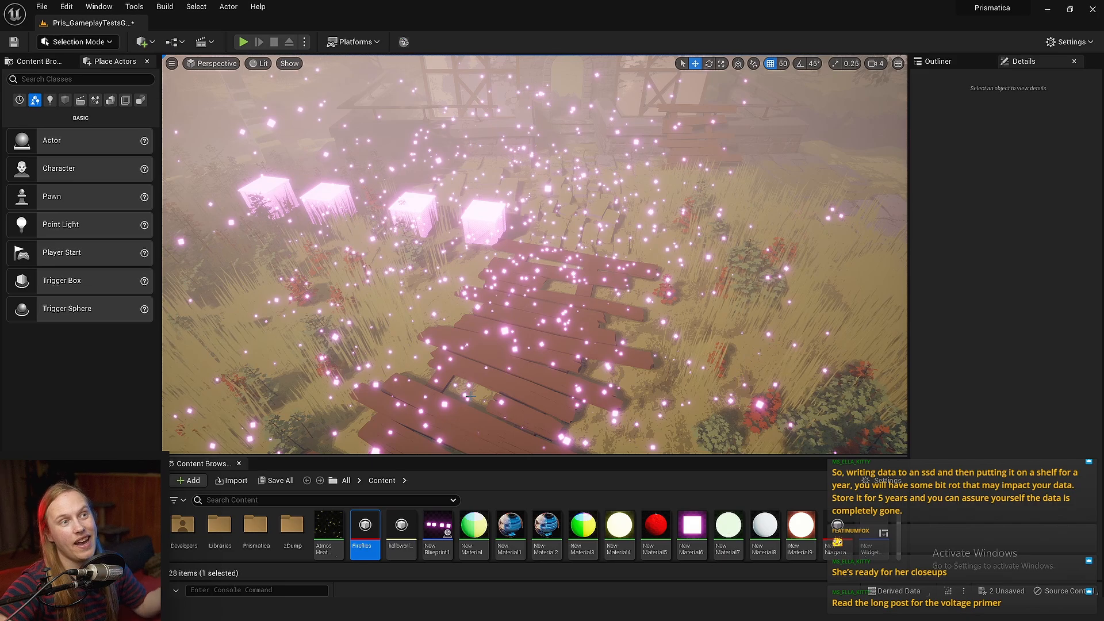
mouse_move(436, 527)
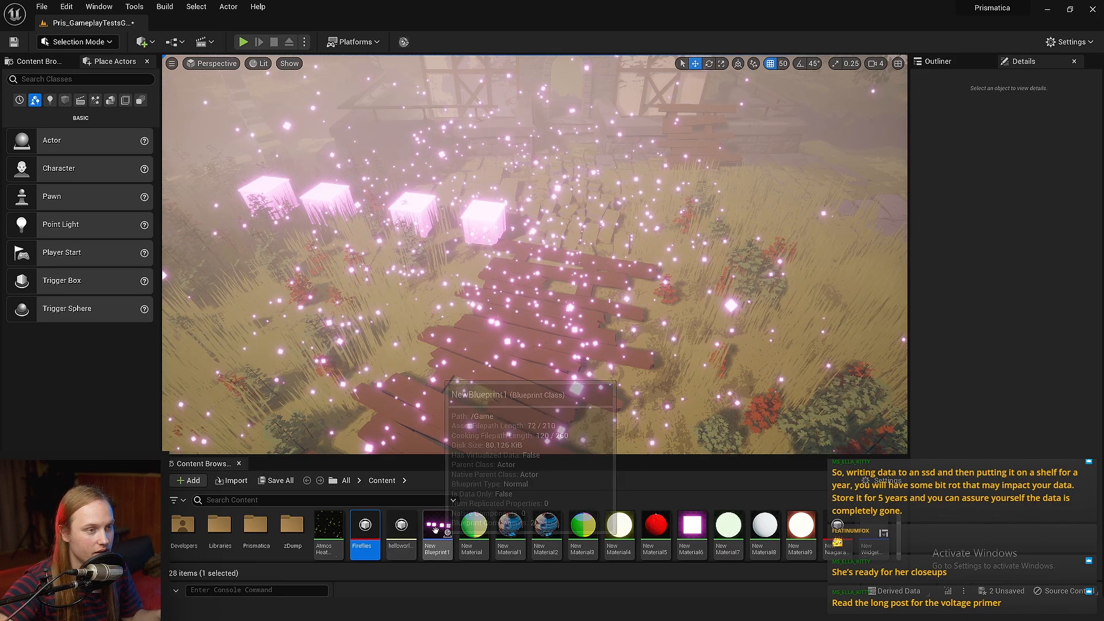
mouse_move(364, 527)
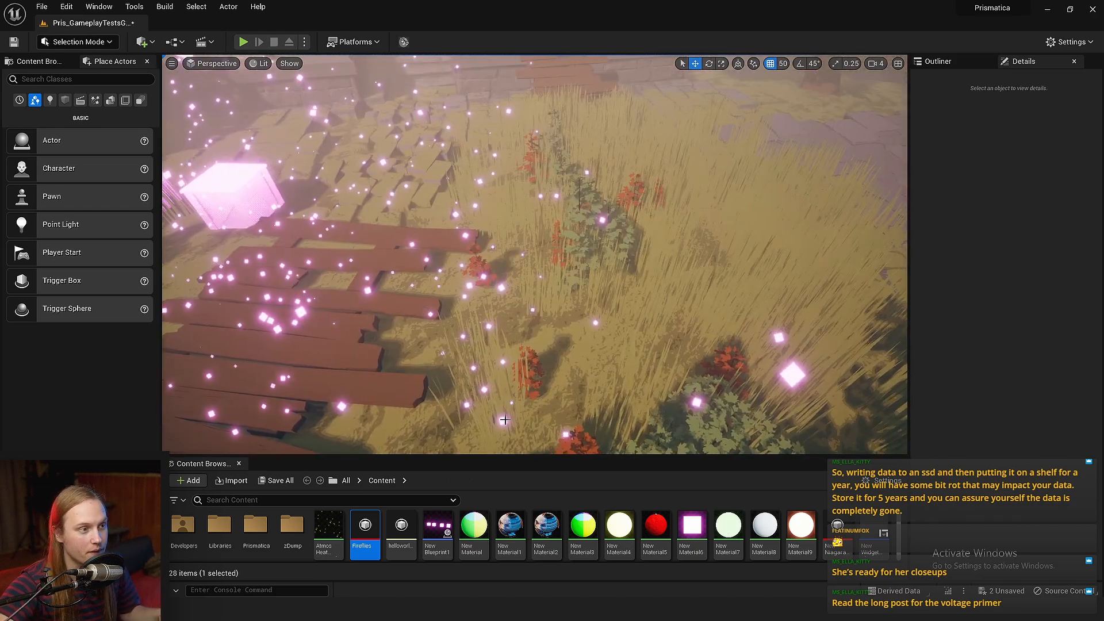
double_click(364, 524)
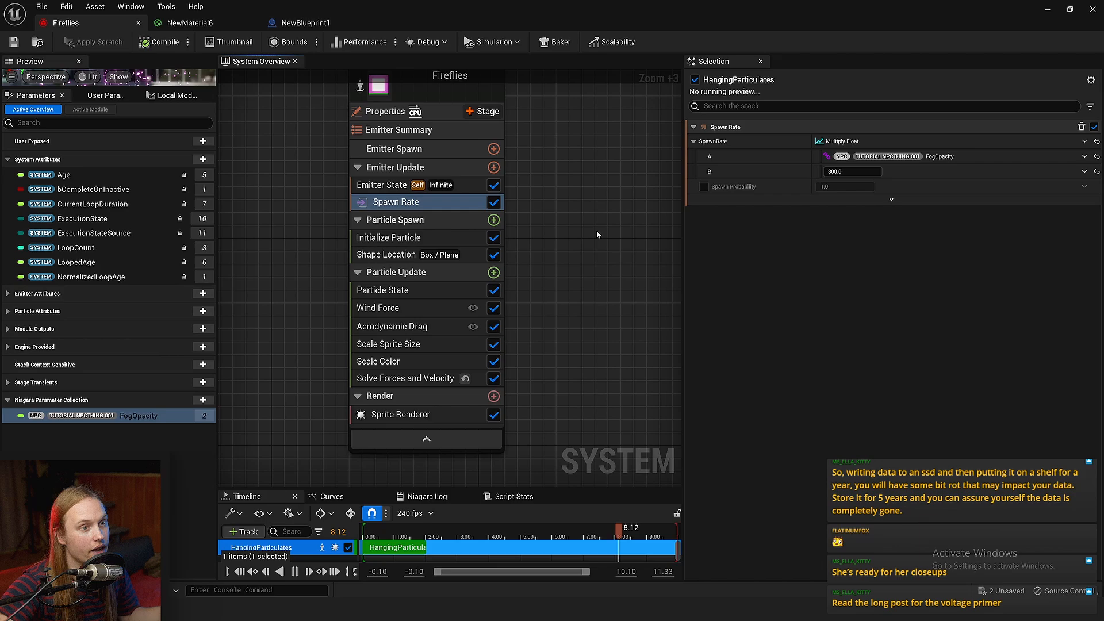
Step: Set Wind Force's Wind Speed Scale to Multiply Float of WindIntensity and 50
click(381, 299)
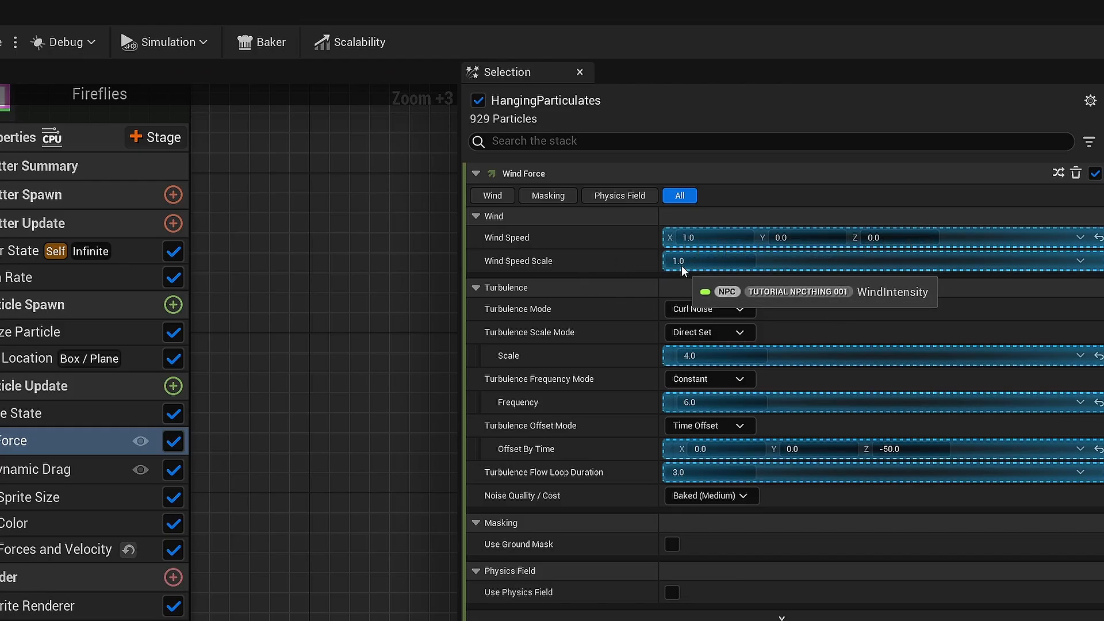
click(1095, 261)
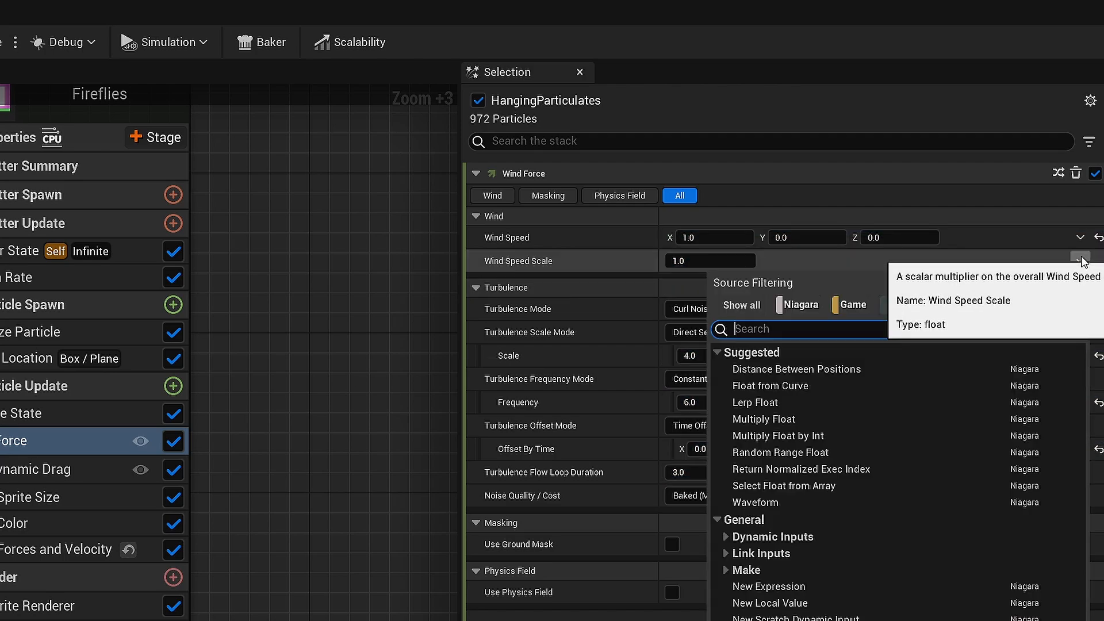
click(762, 419)
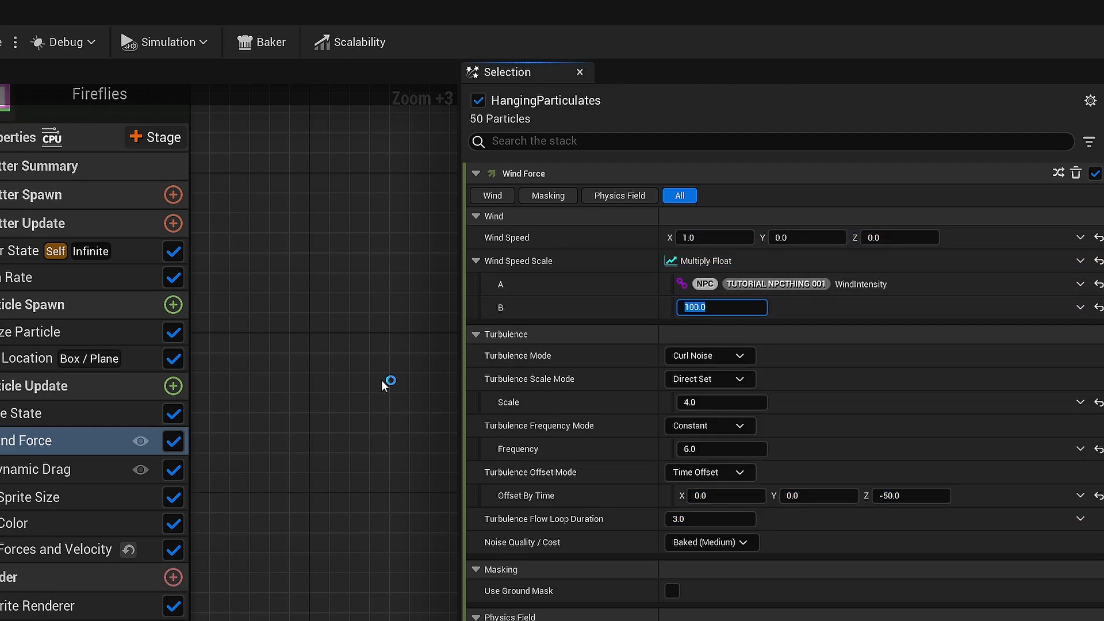
text(50.0)
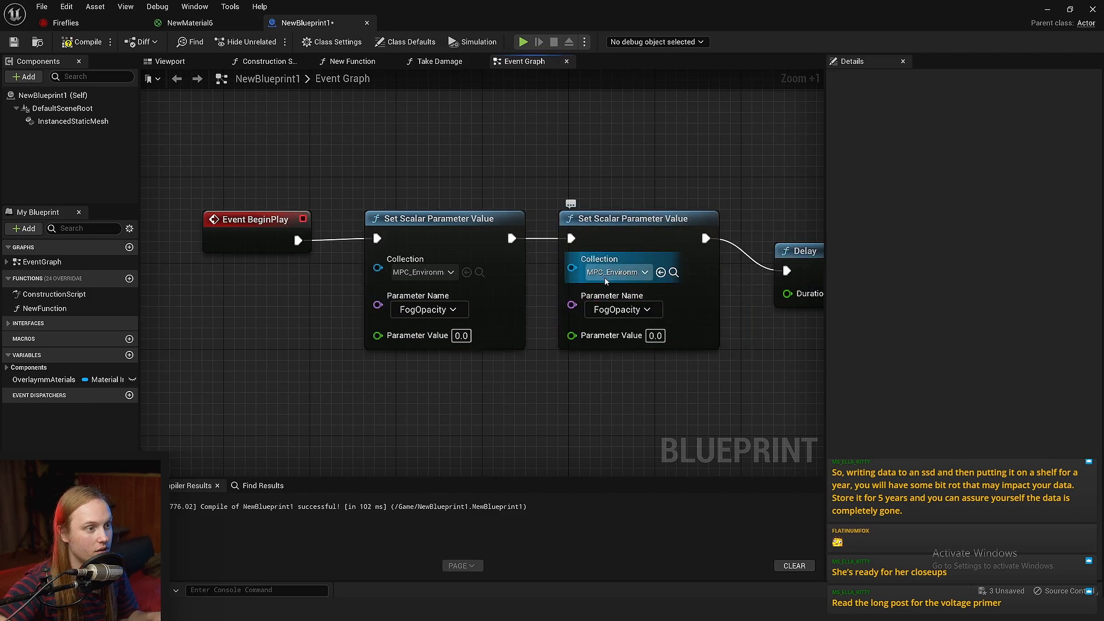
Step: Set the WindIntensity parameter to 0.2 in NewBlueprint1 and start a Play session
scroll(down, 3)
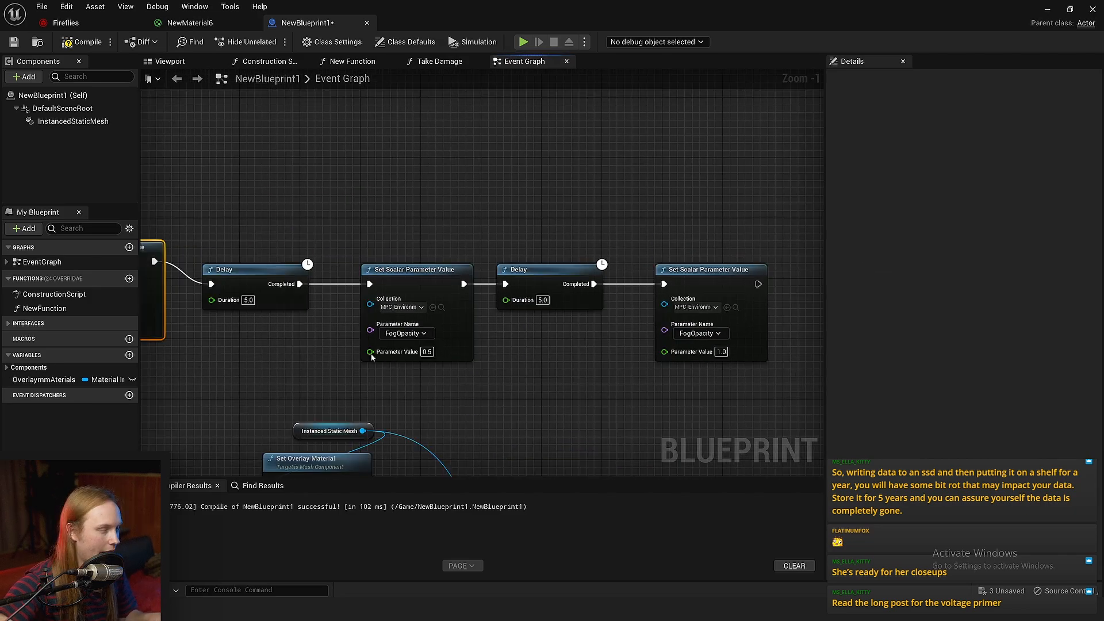
scroll(up, 3)
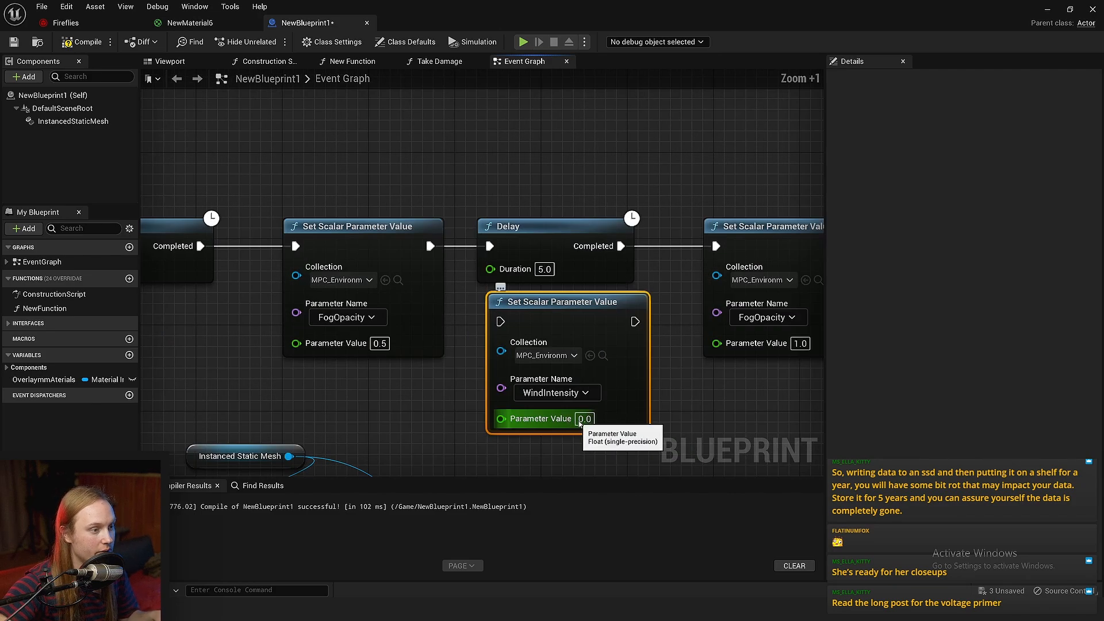
text(0.2)
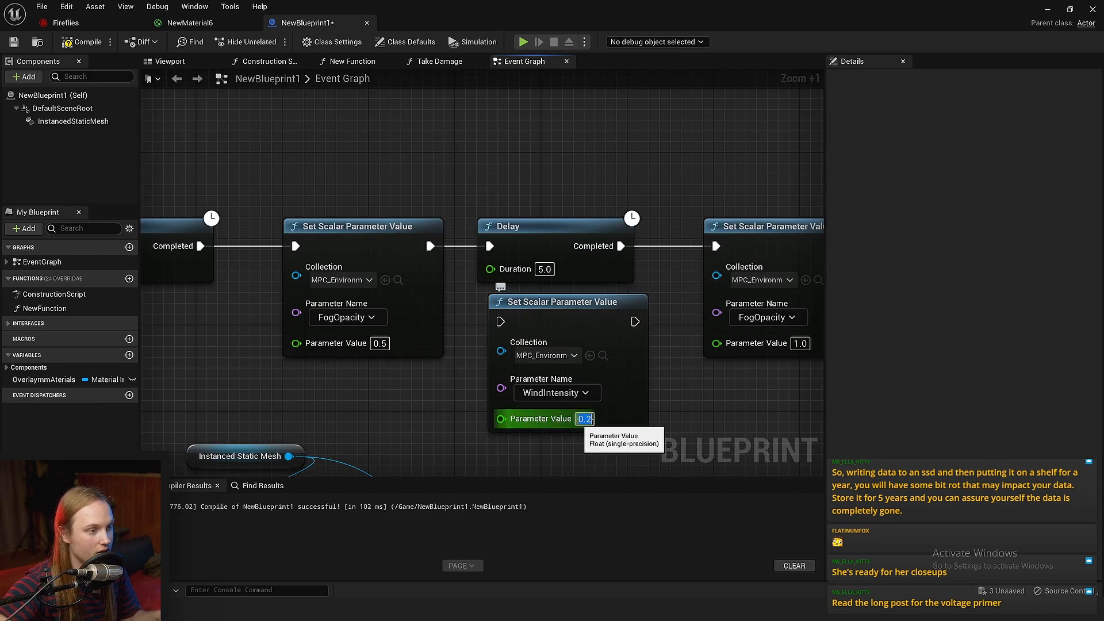
text(2.0)
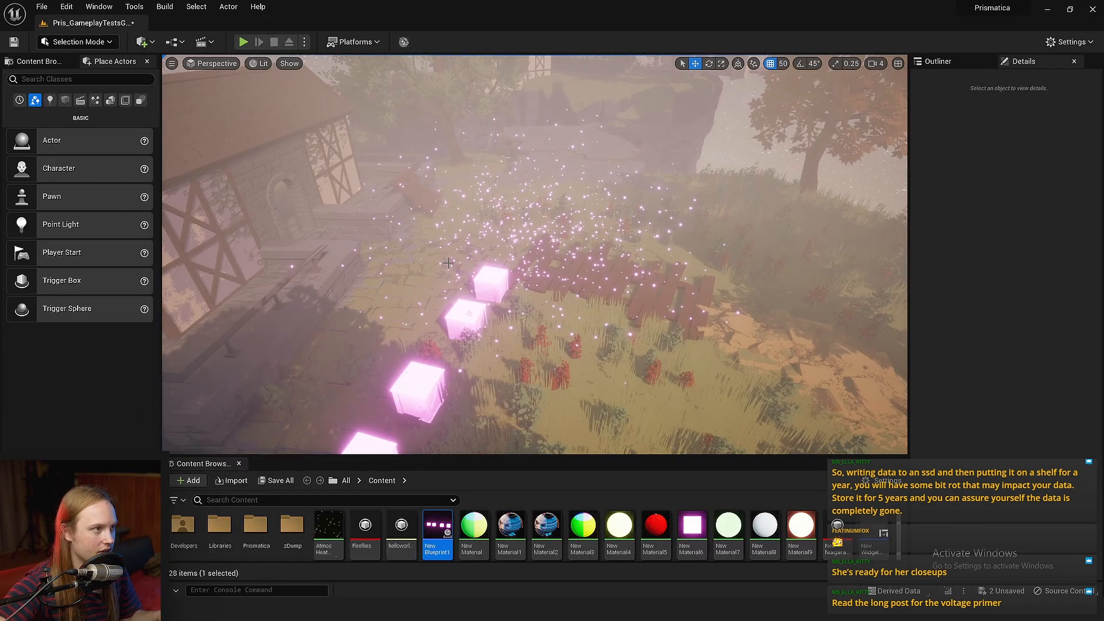
click(242, 41)
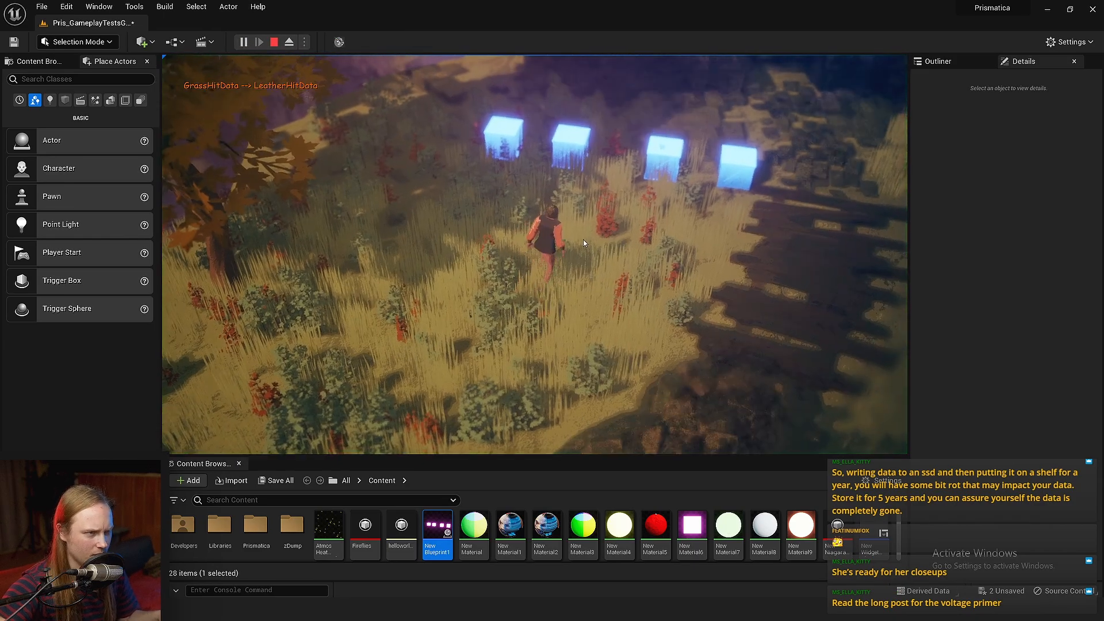